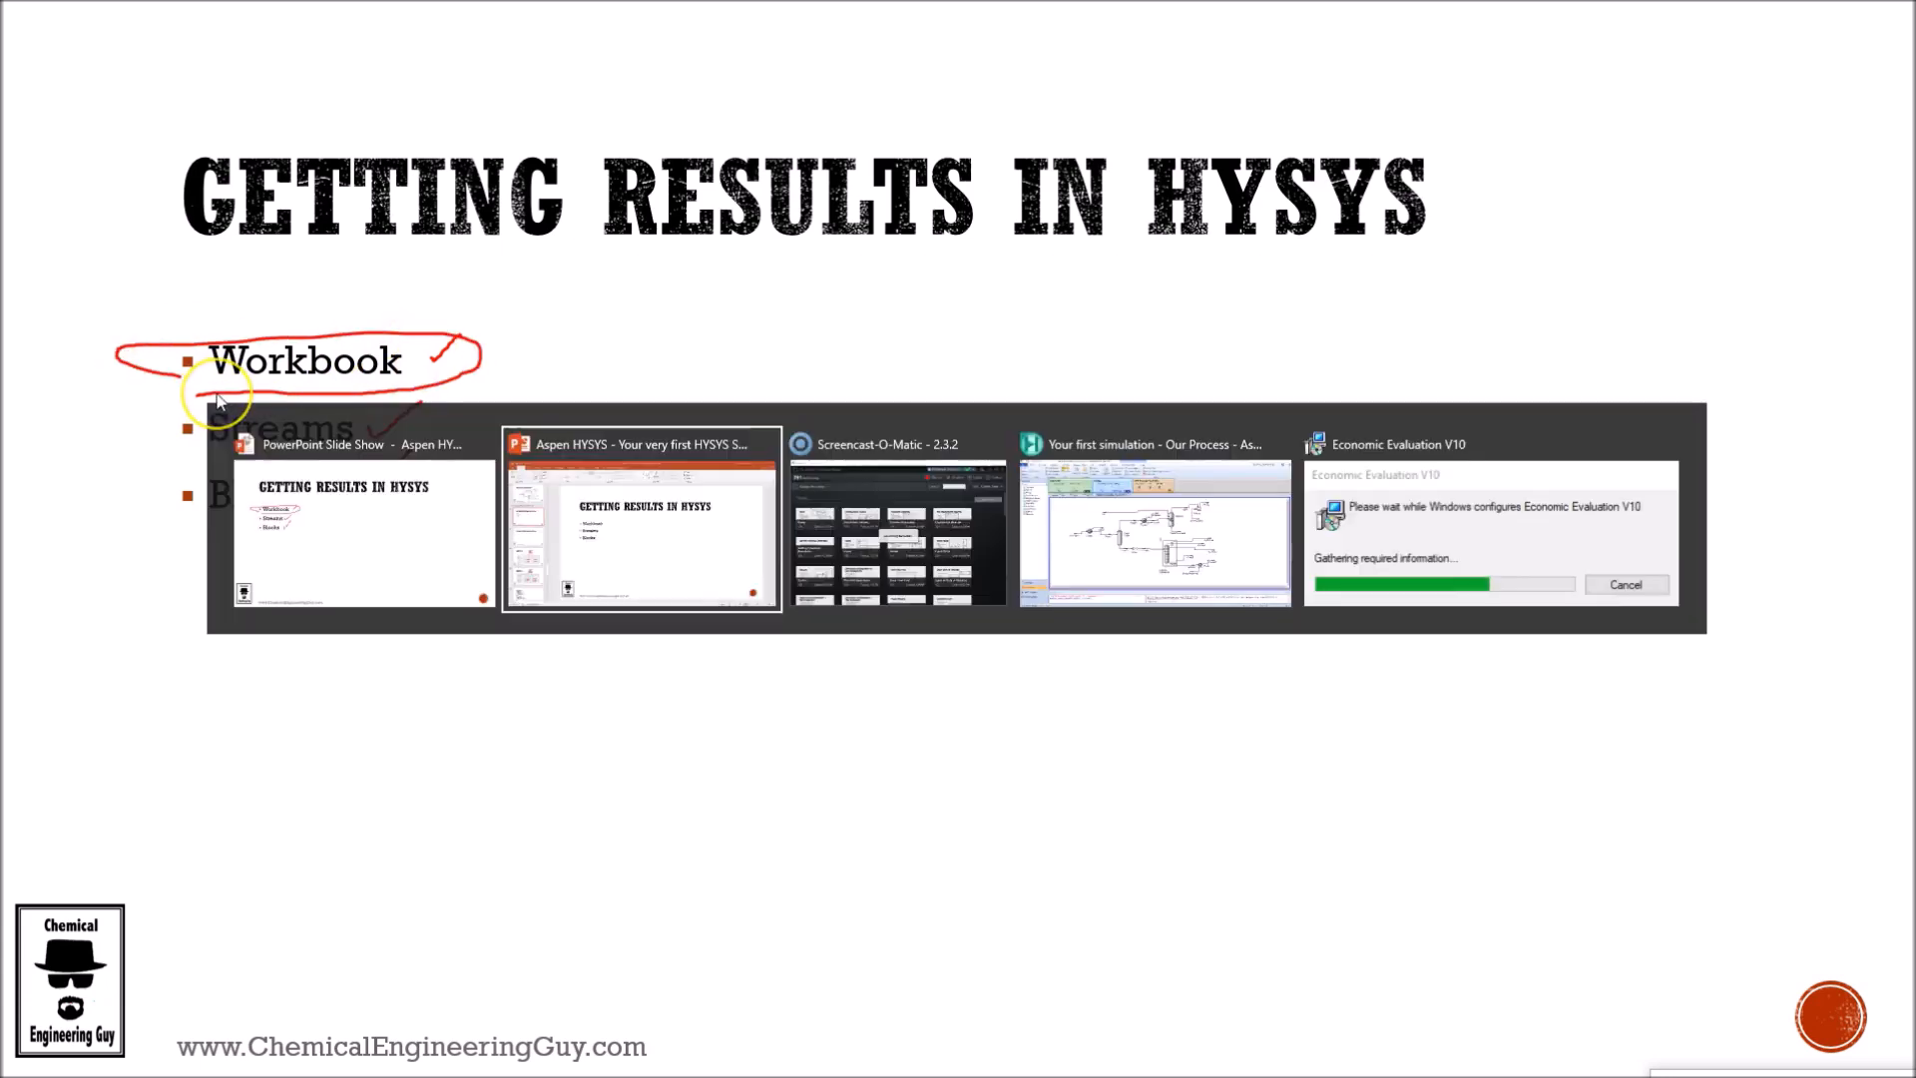
pyautogui.moveTo(1152, 531)
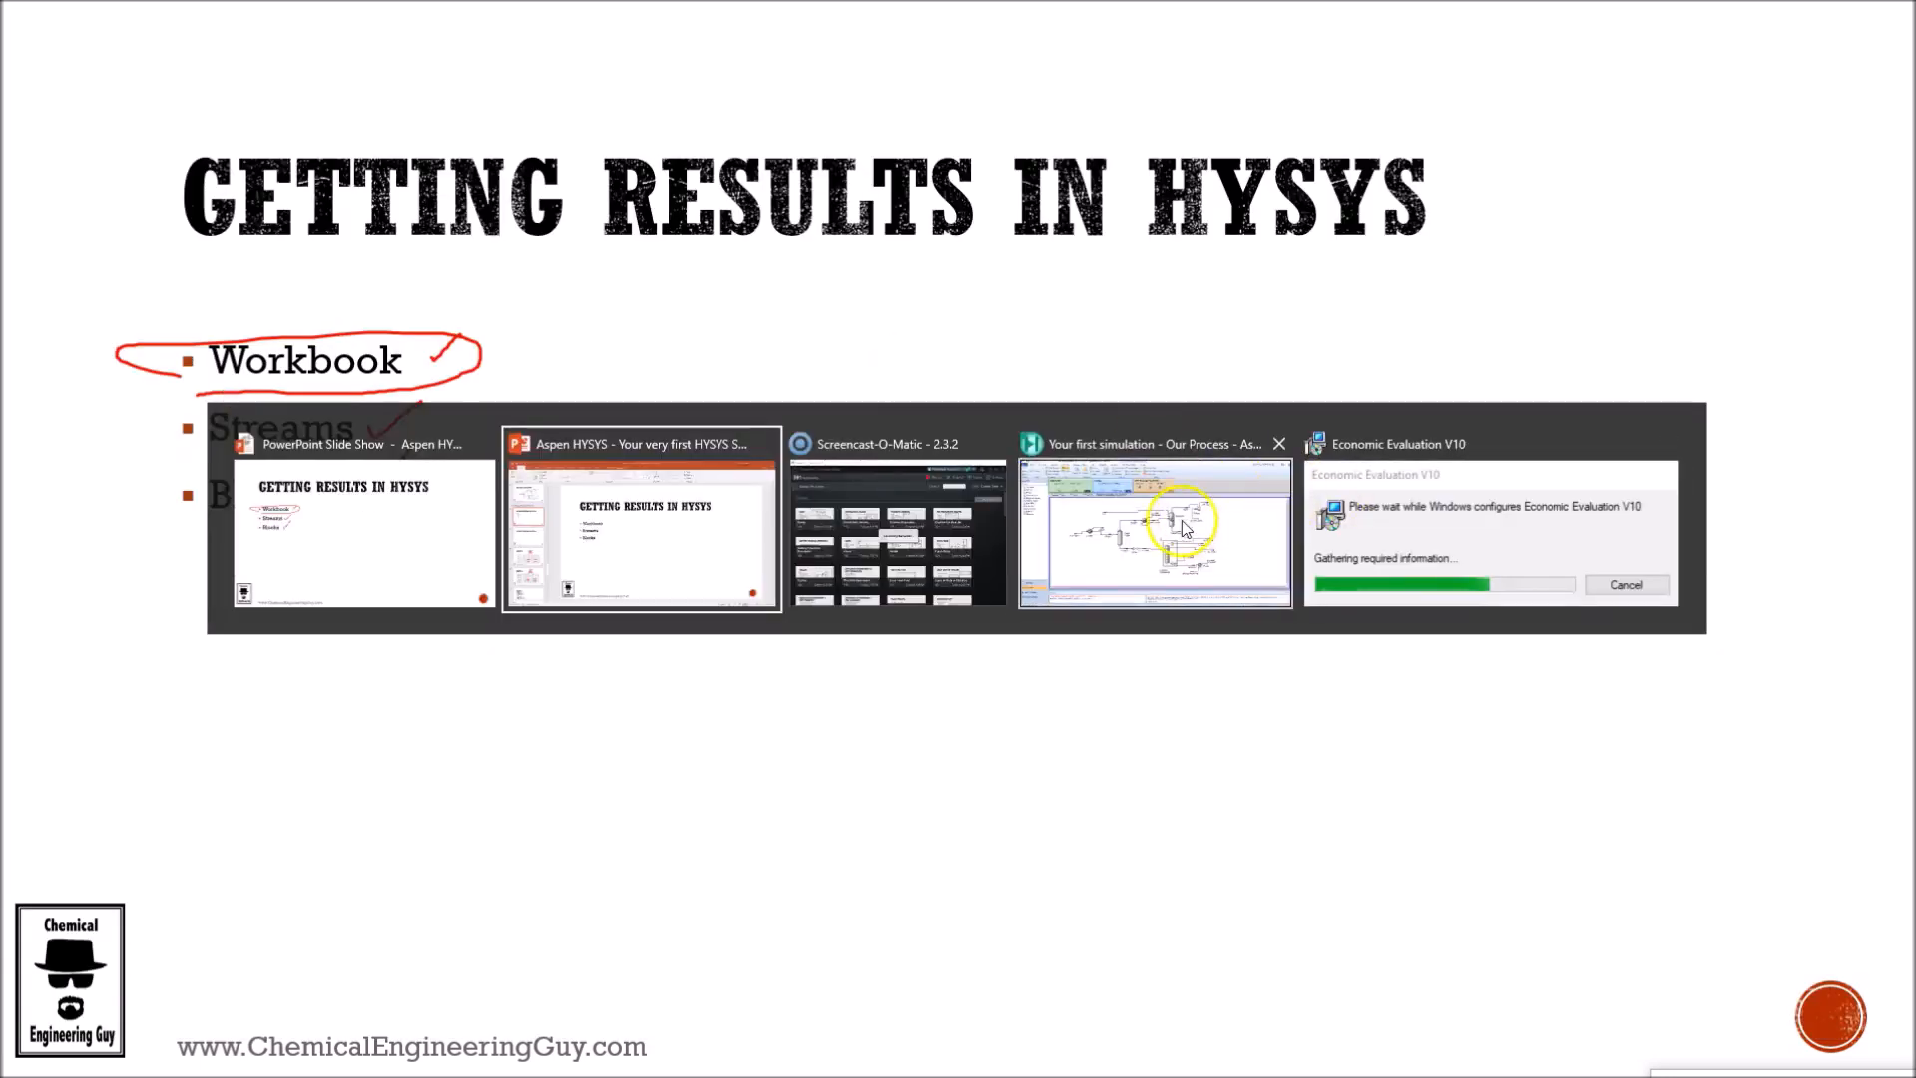
# Switch to the HYSYS 'Your first simulation' window showing the solved flowsheet
pyautogui.click(1152, 531)
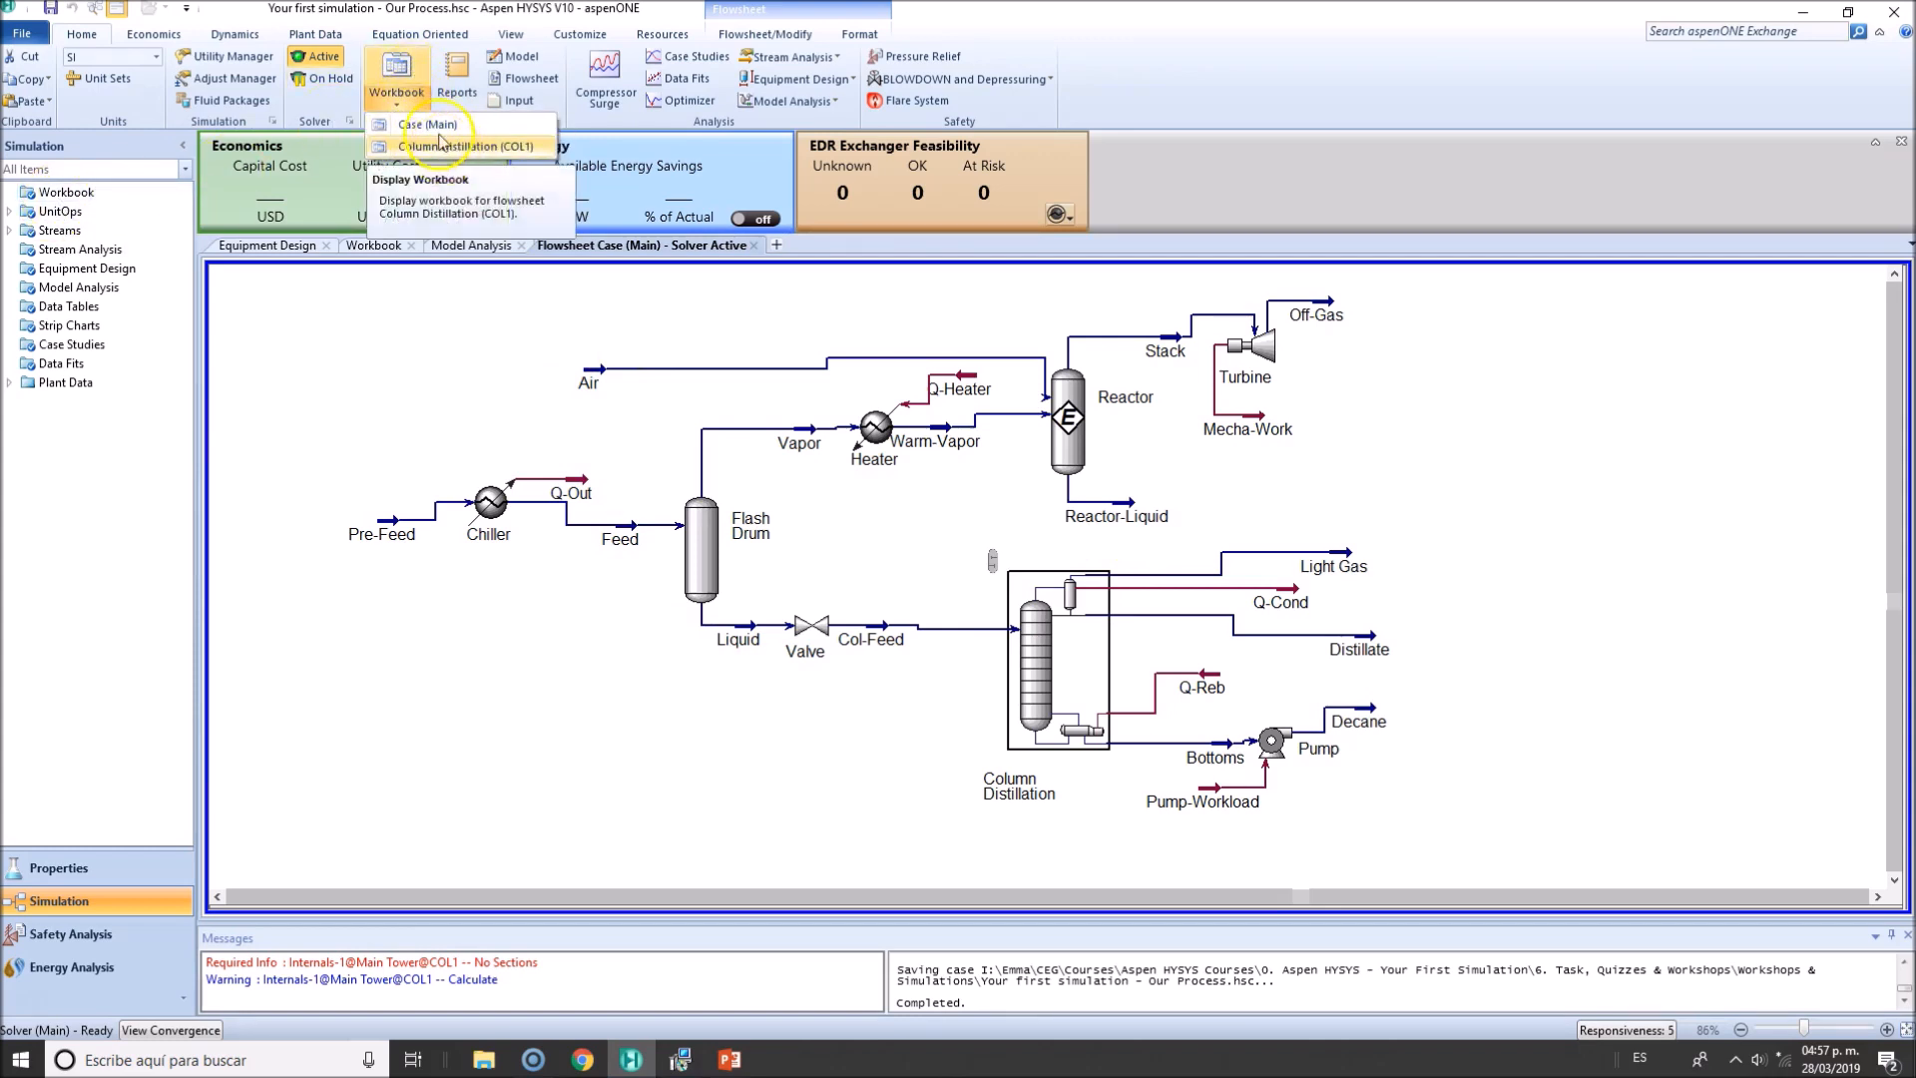
pyautogui.moveTo(395, 72)
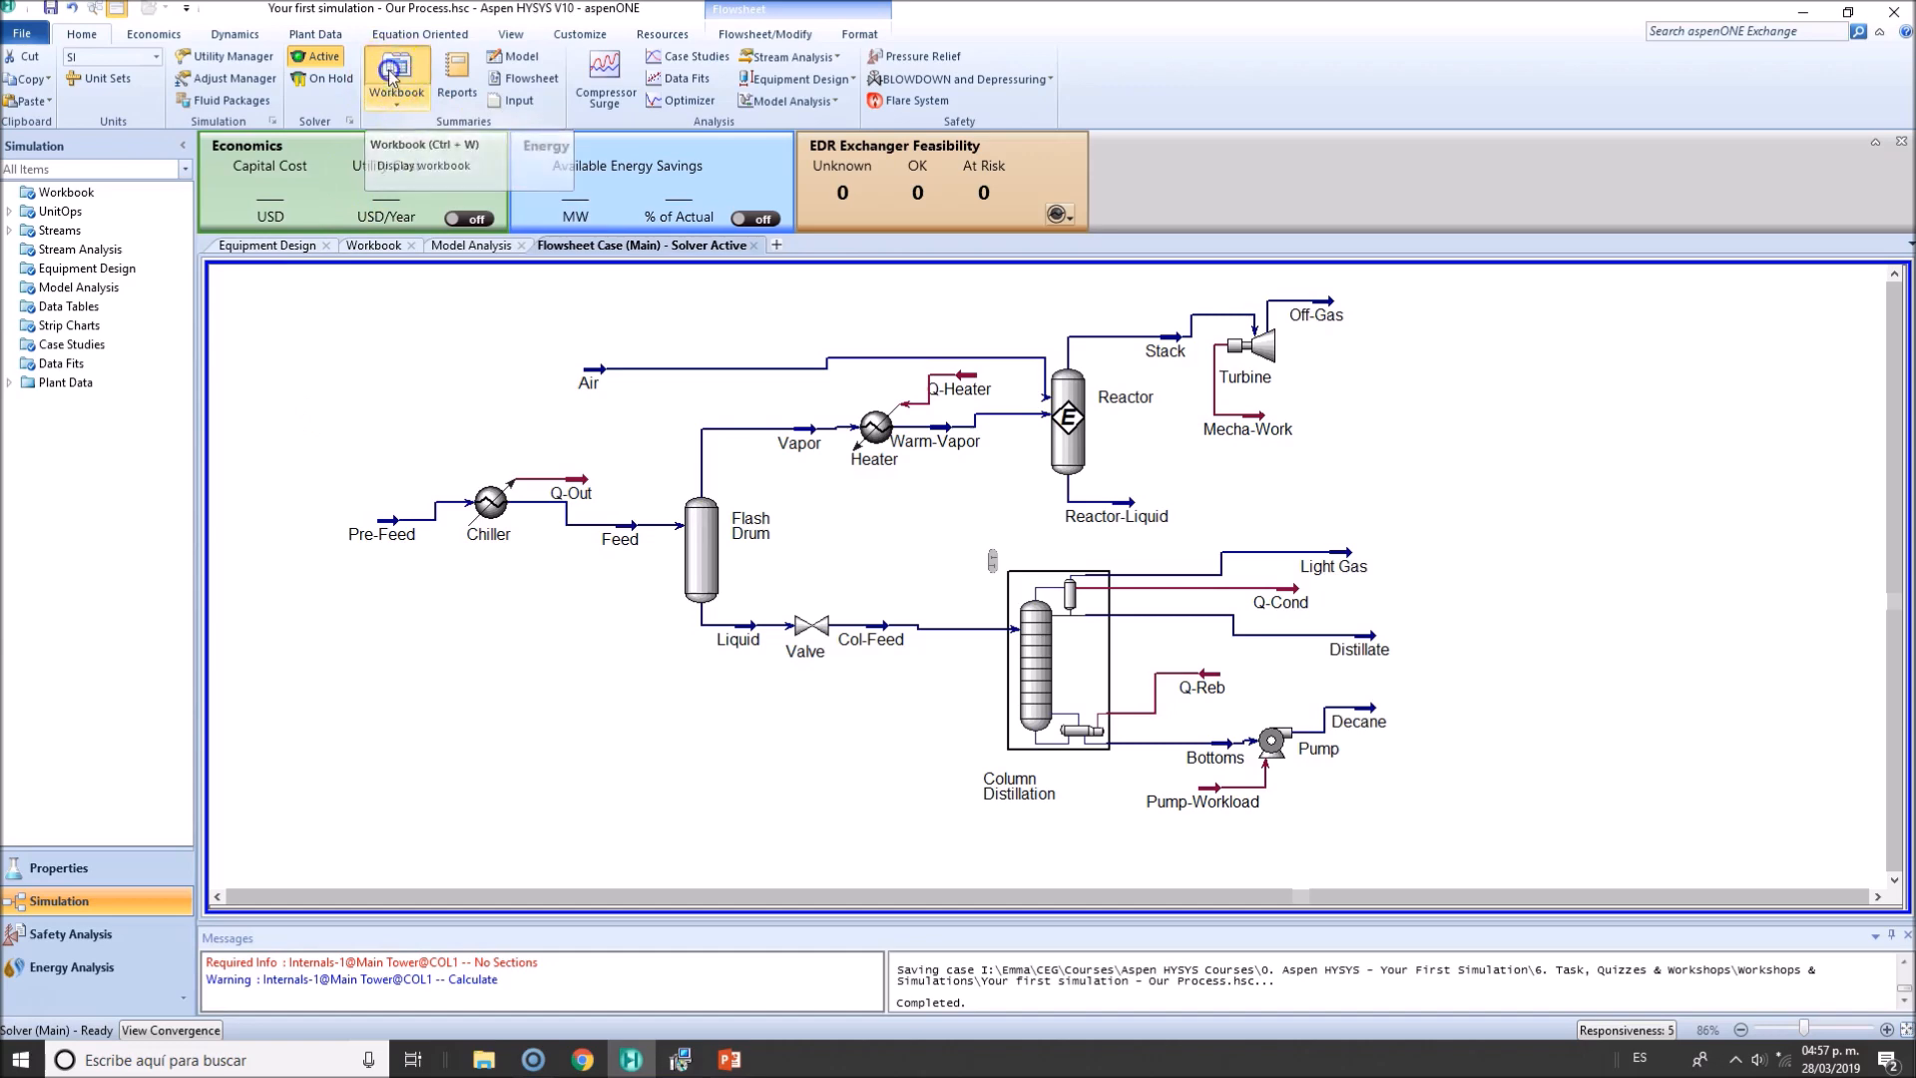
# Open the Workbook on the Material Streams page listing stream conditions and flows
pyautogui.click(395, 78)
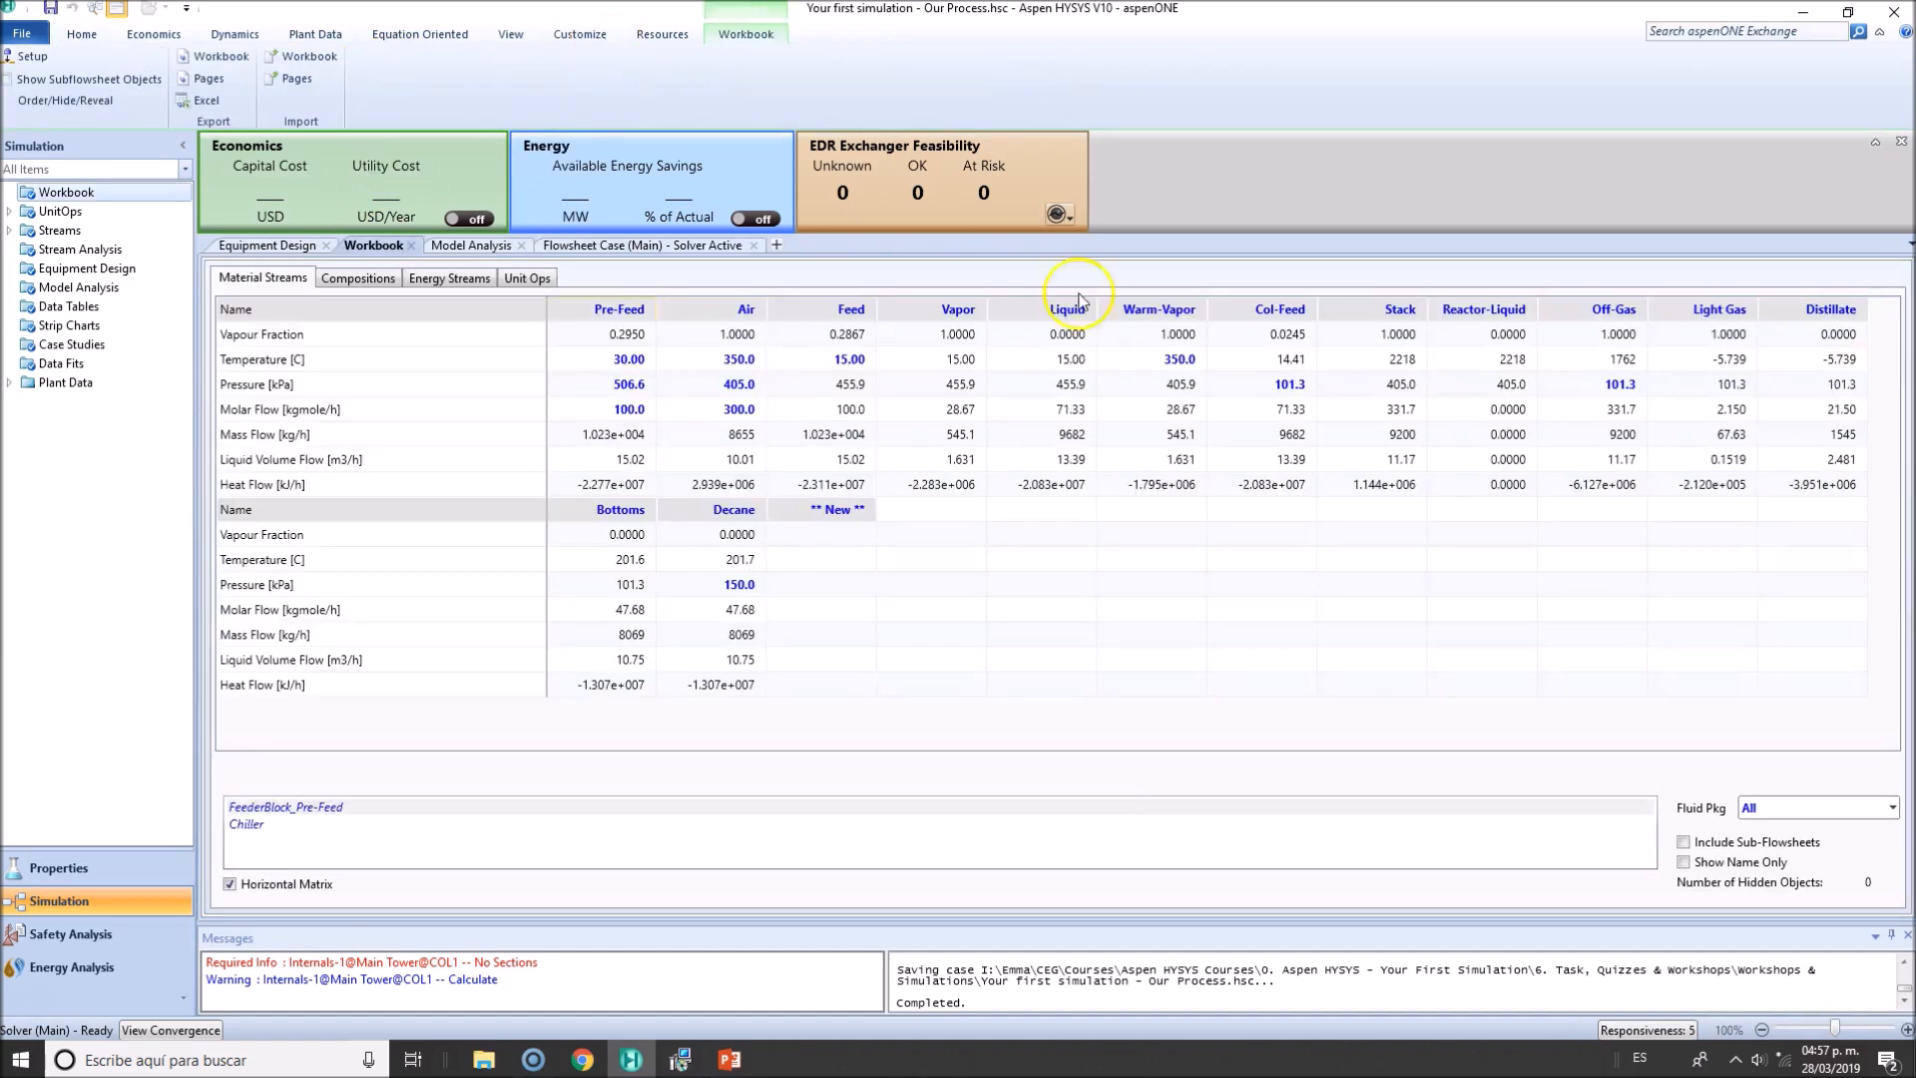
pyautogui.moveTo(275, 299)
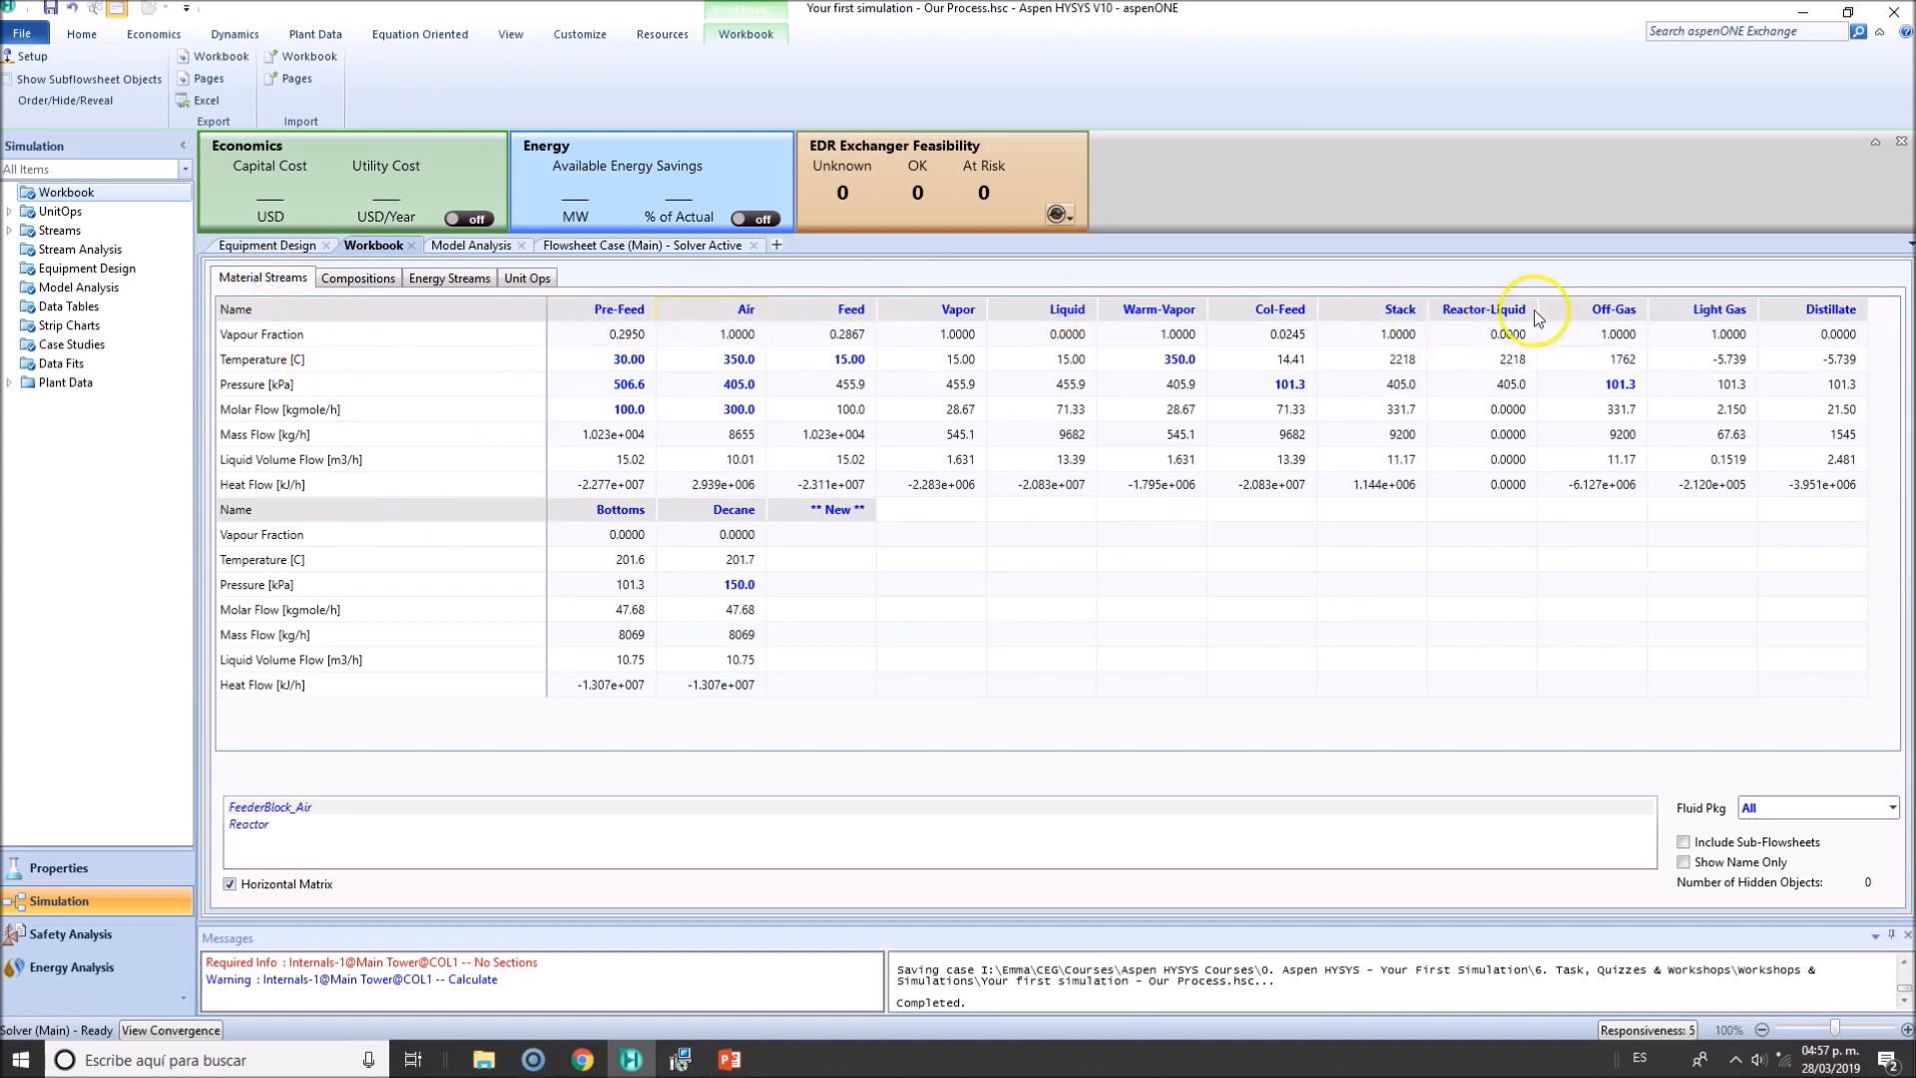
pyautogui.moveTo(319, 598)
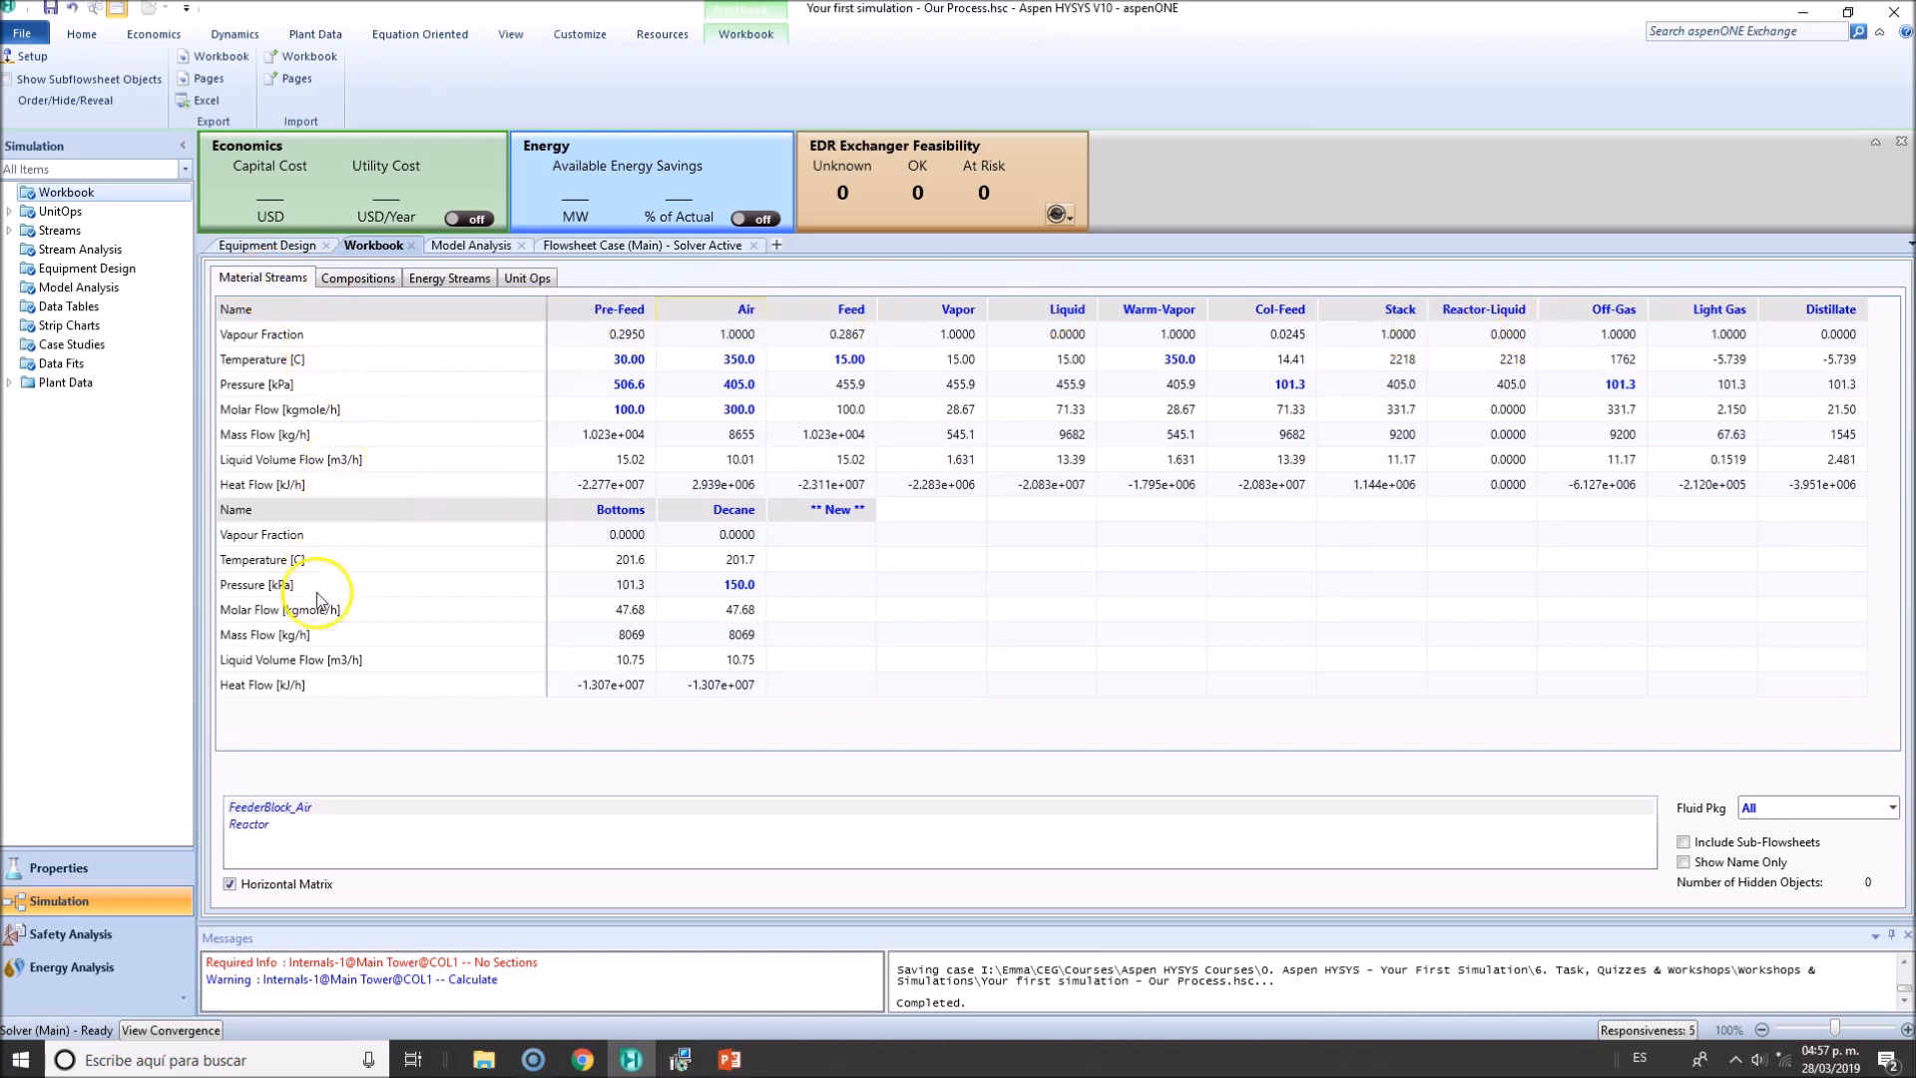
# Show the Compositions page and inspect the Decane stream's i-Pentane and Methane fractions
pyautogui.click(357, 277)
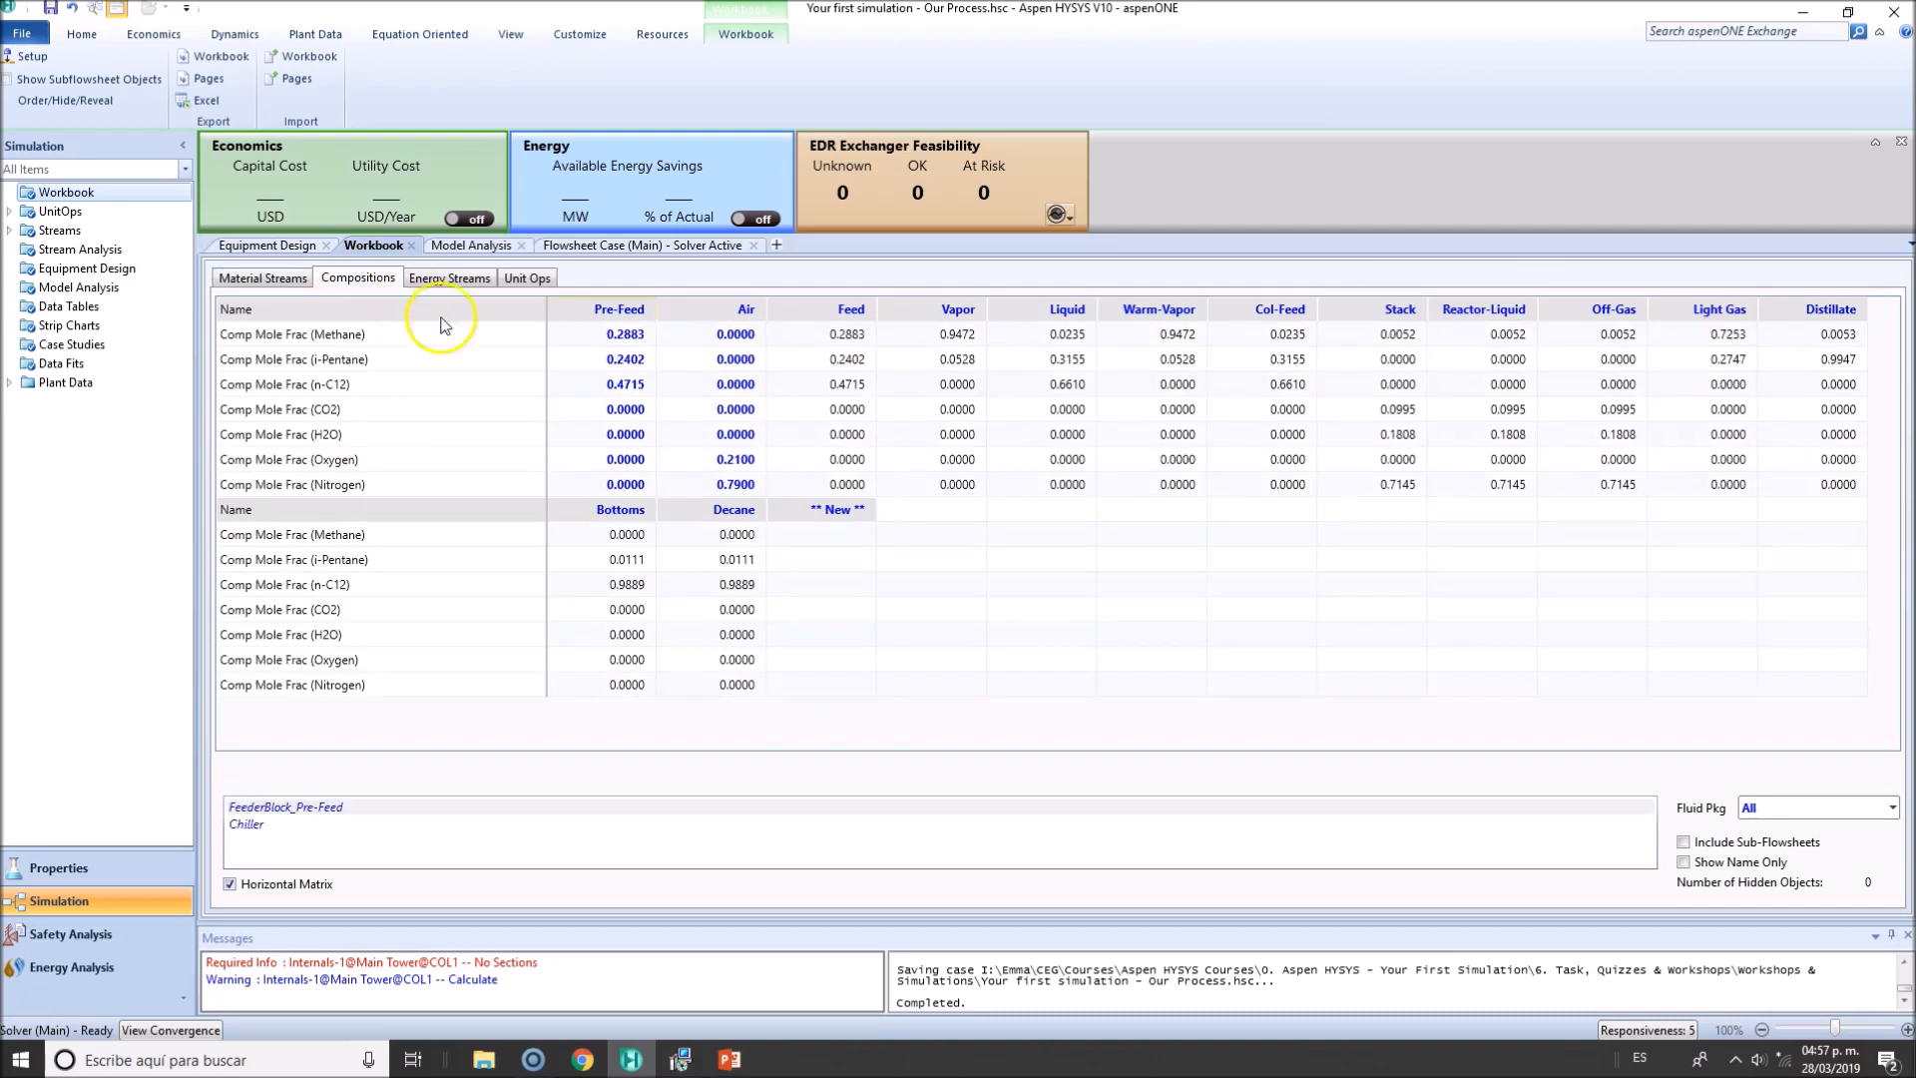
pyautogui.moveTo(1796, 346)
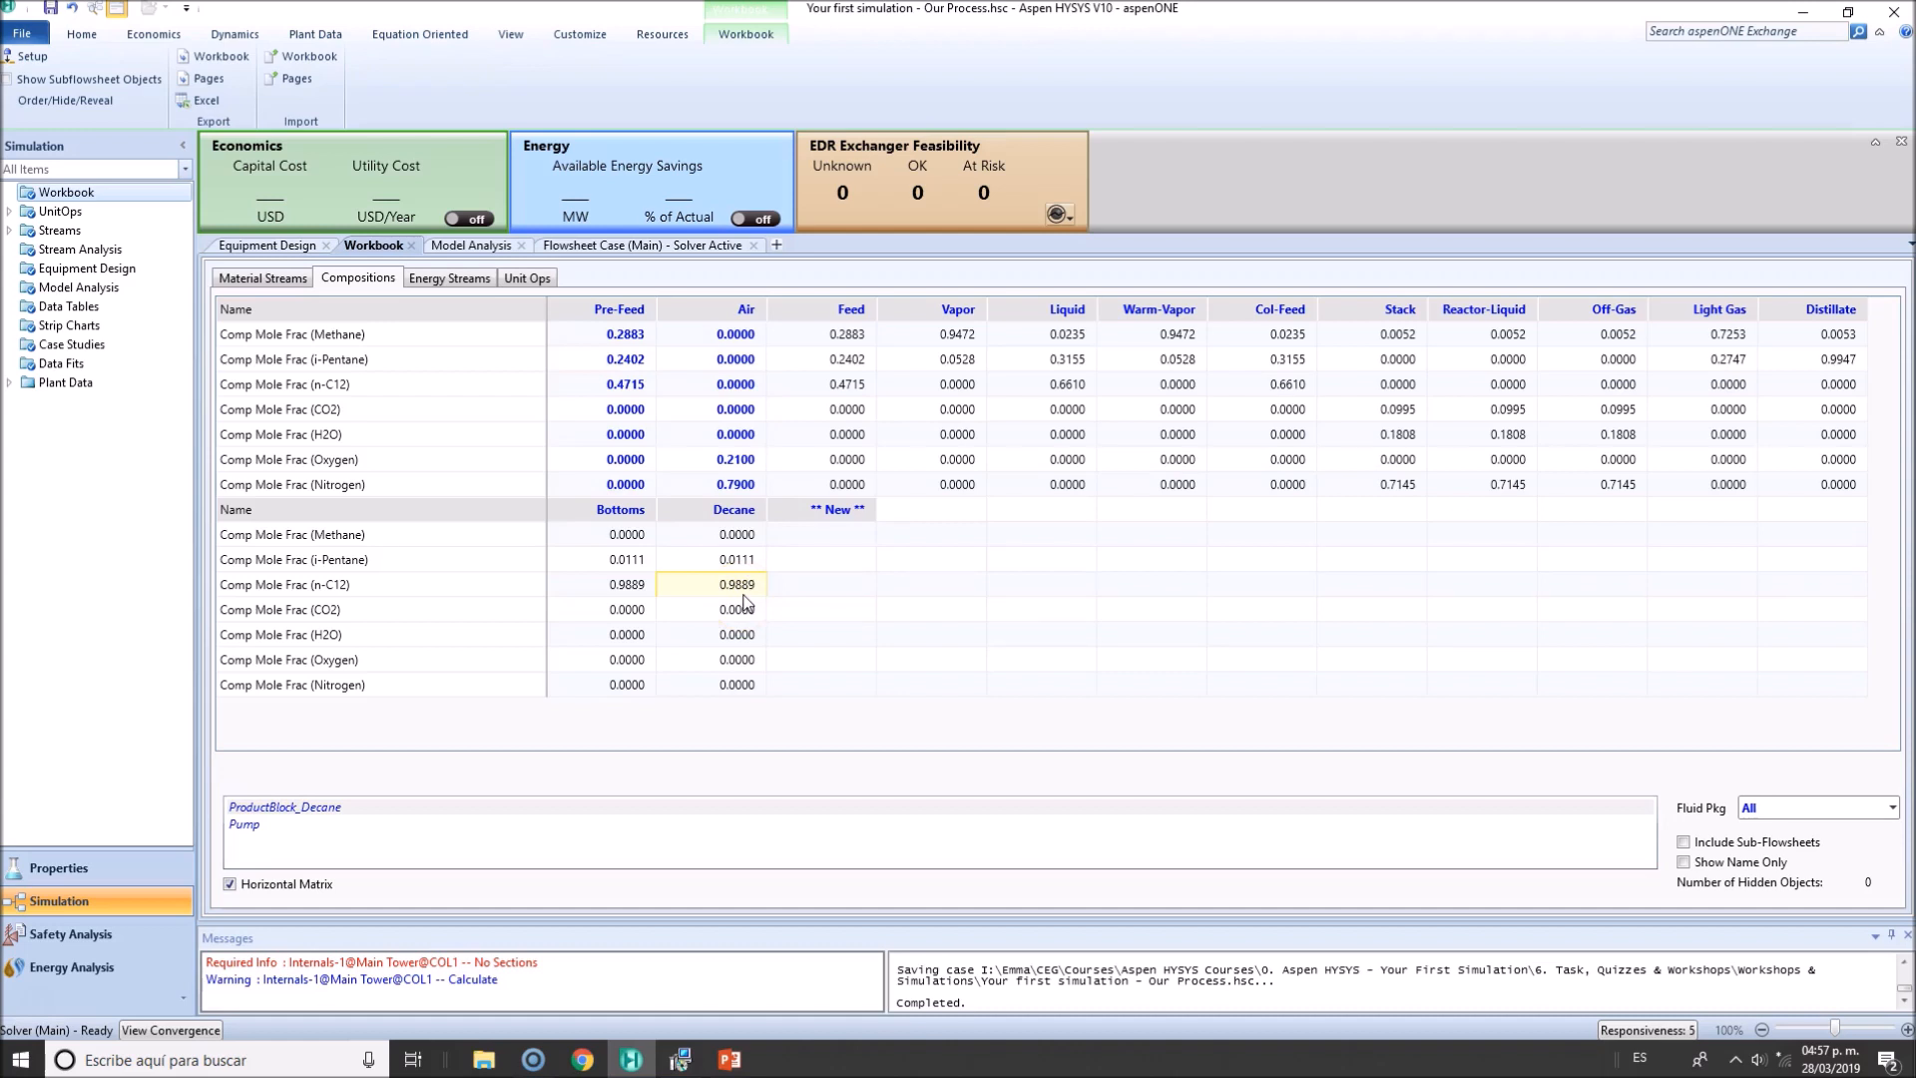
pyautogui.click(734, 558)
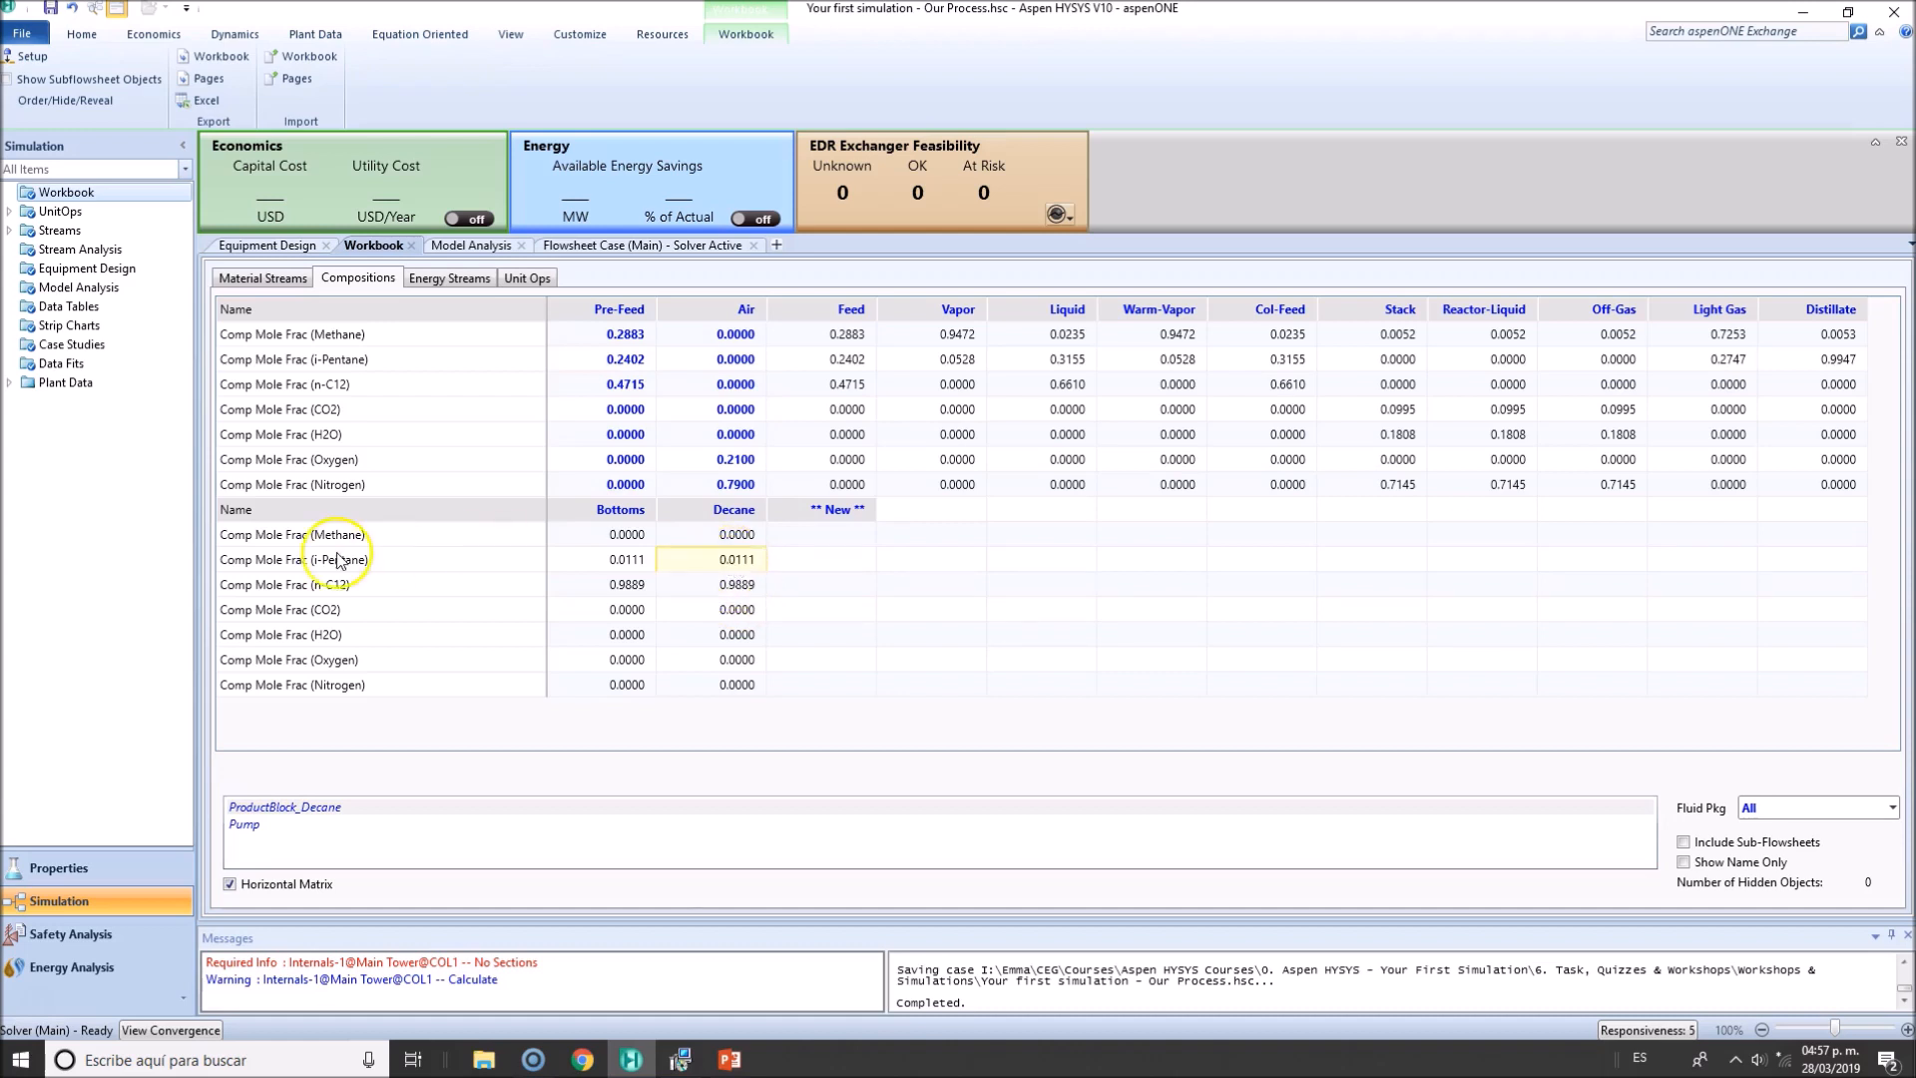
pyautogui.click(735, 535)
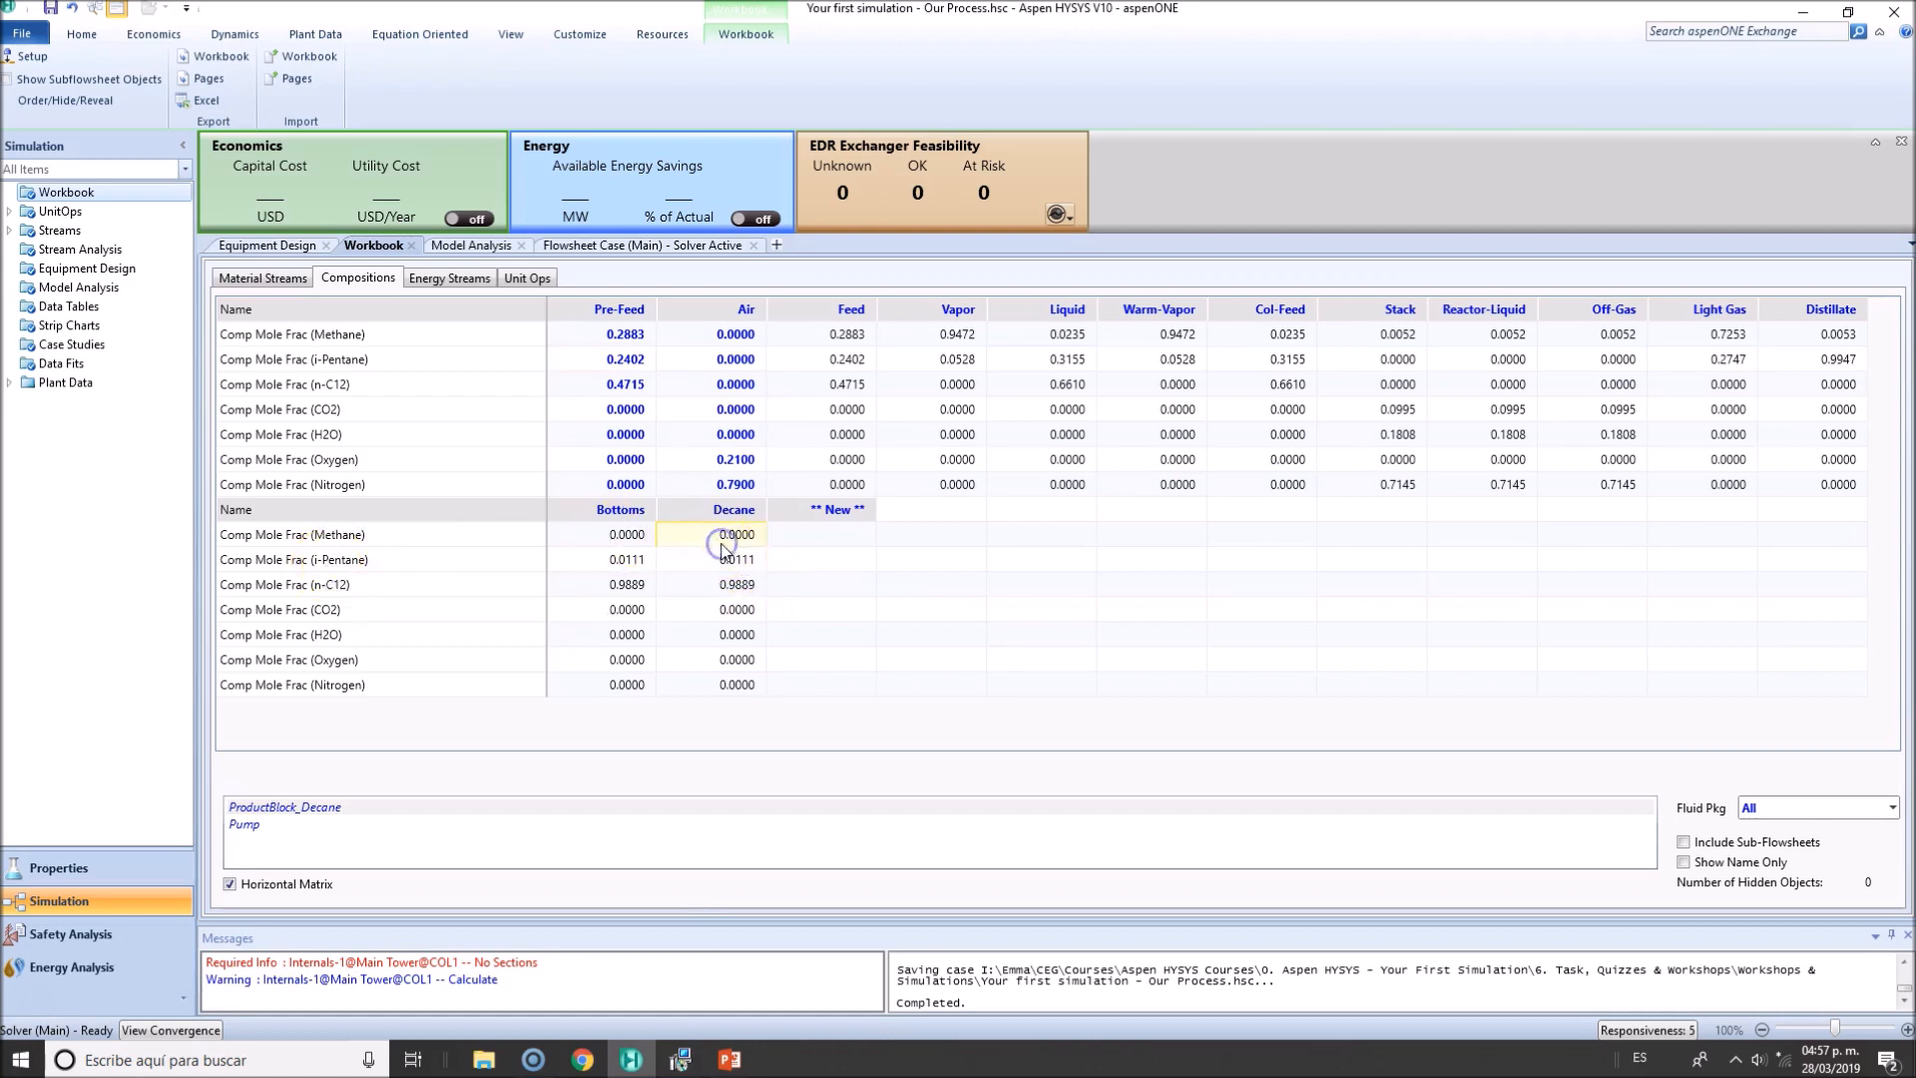
pyautogui.moveTo(1421, 341)
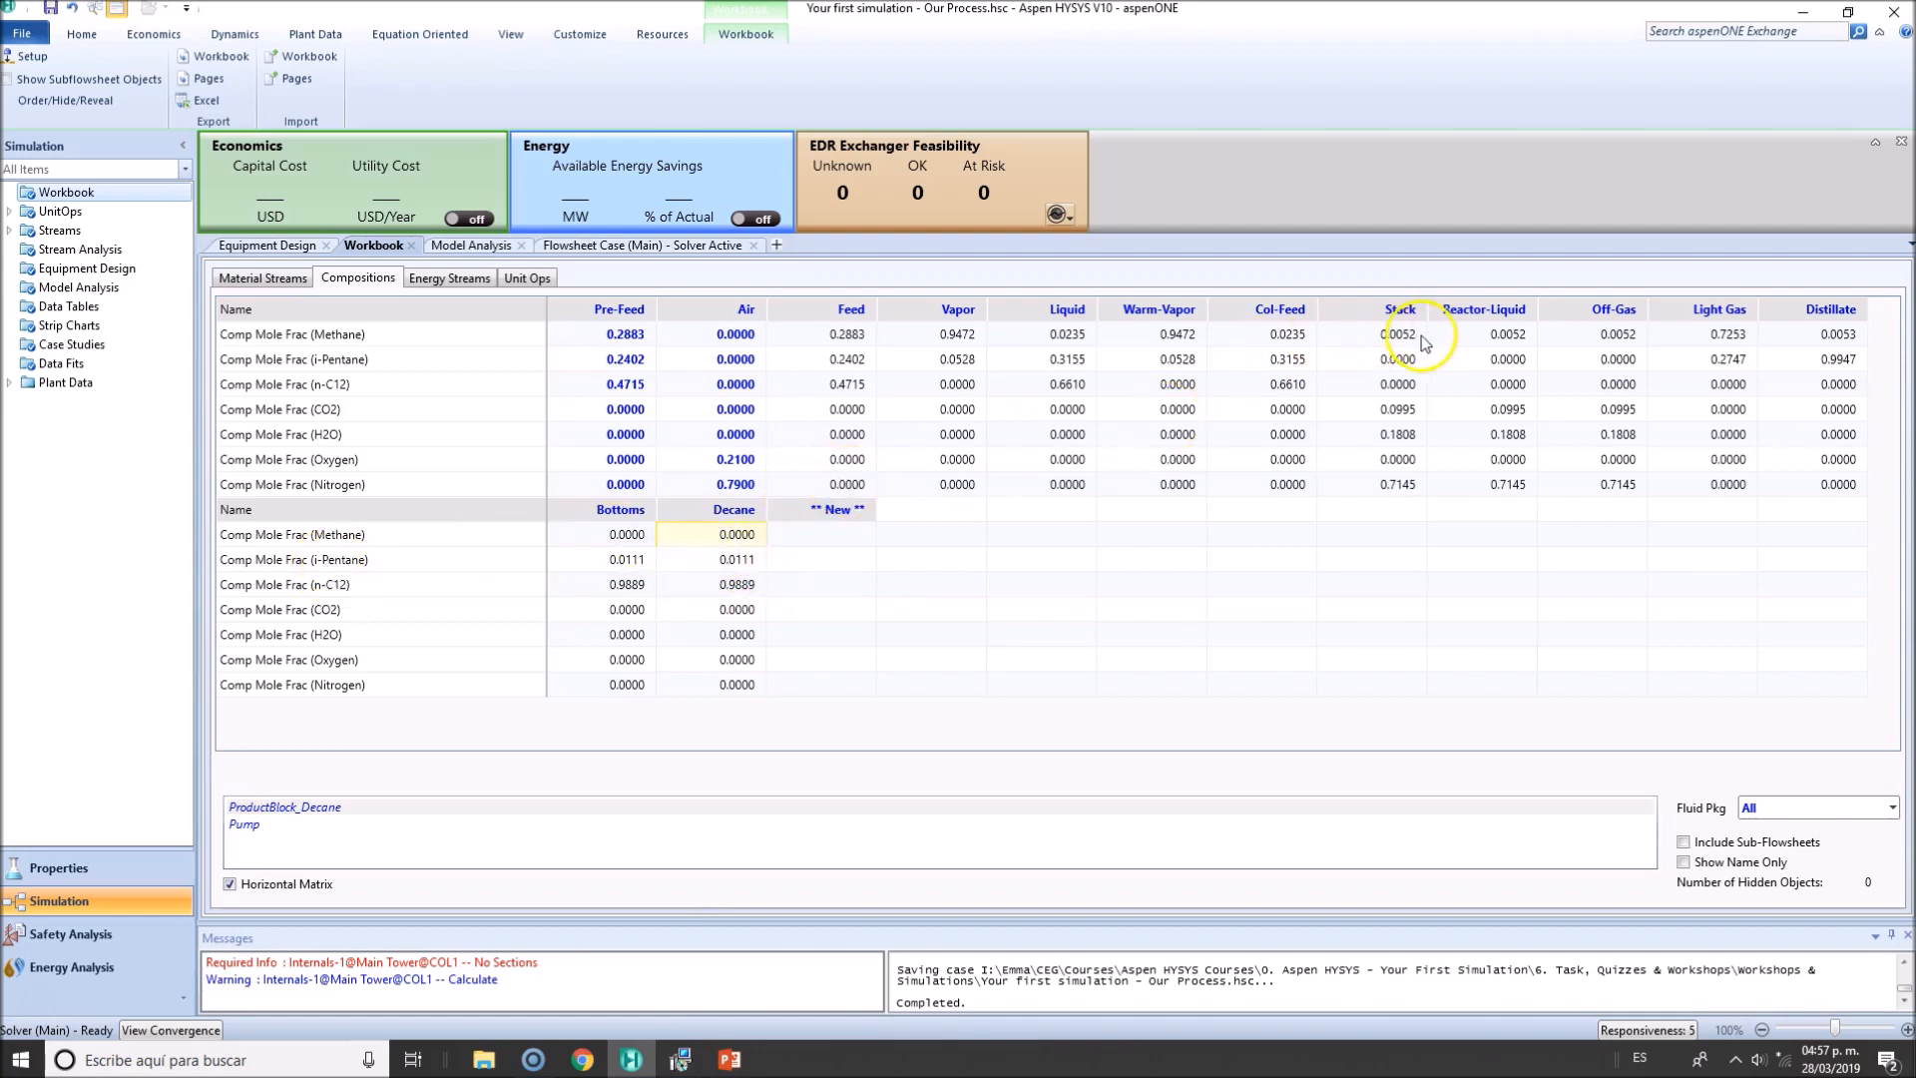
pyautogui.moveTo(1832, 355)
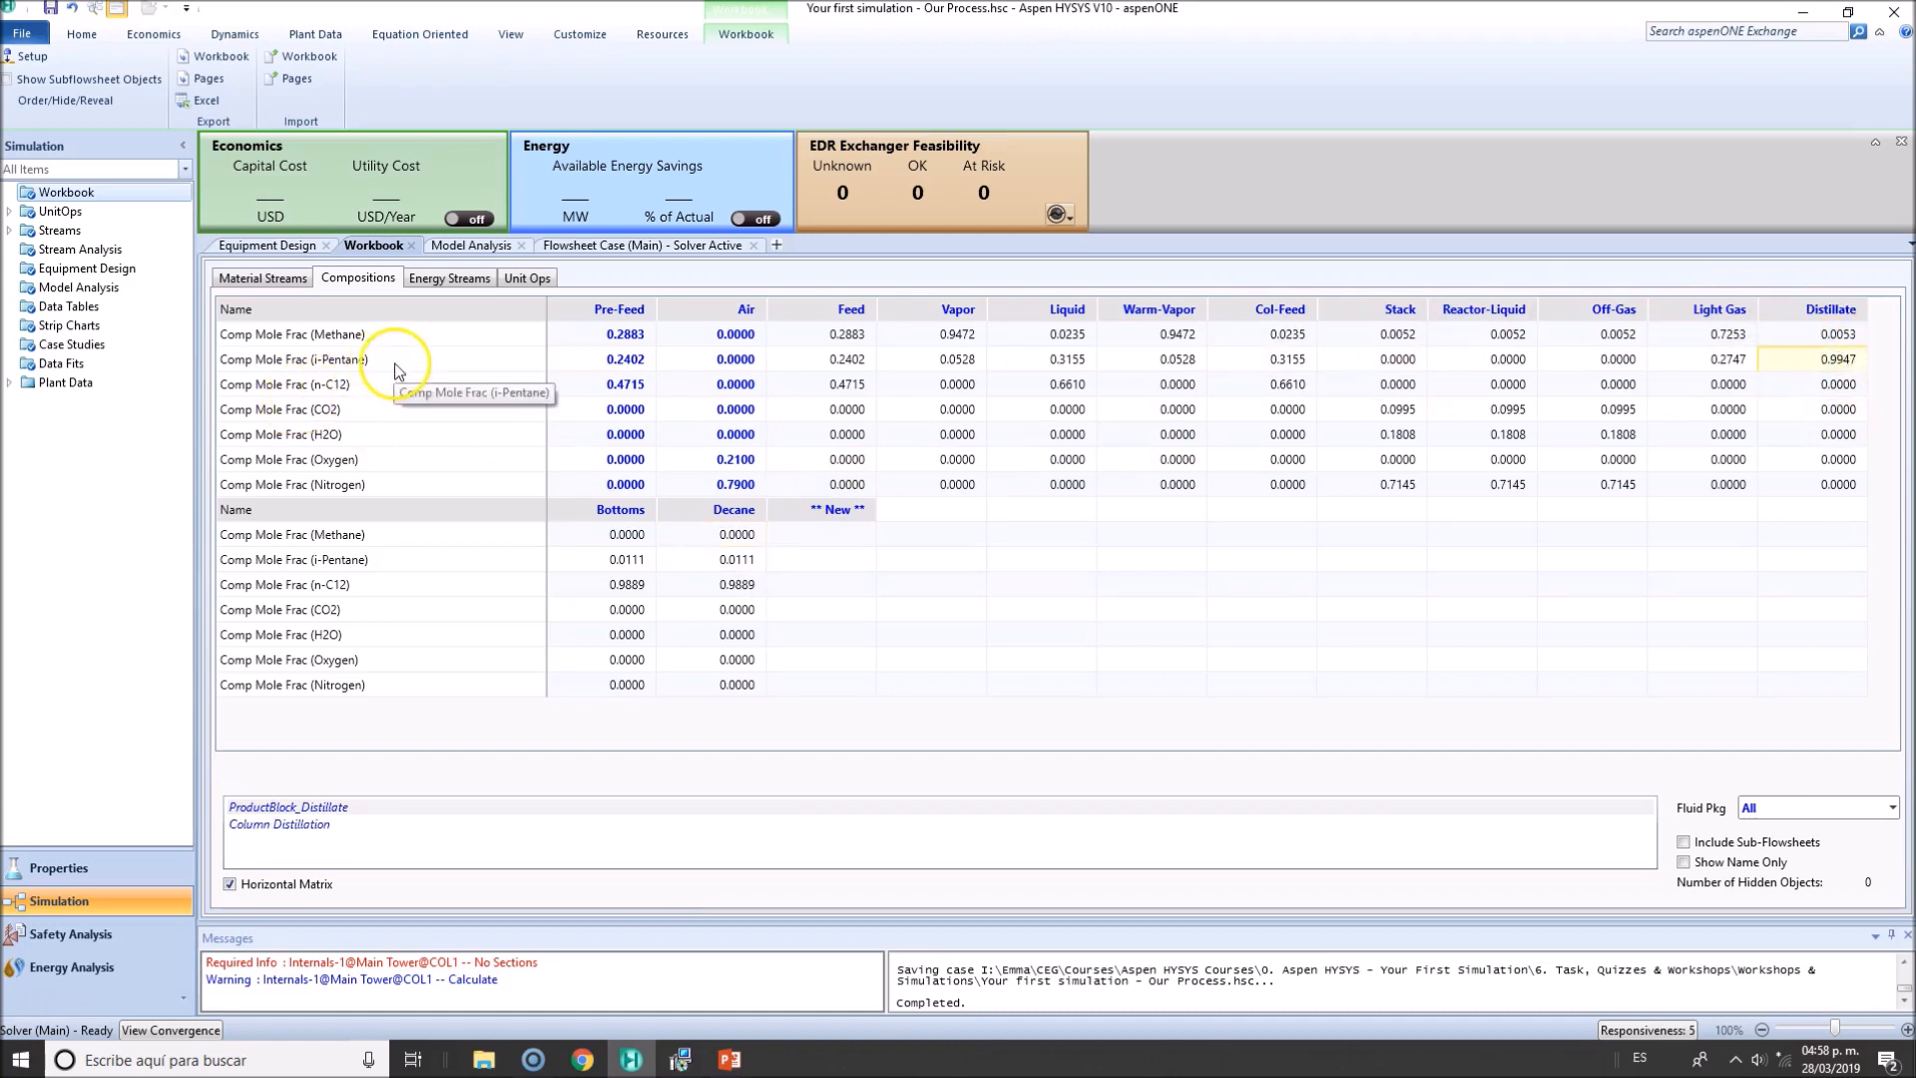
pyautogui.moveTo(1842, 377)
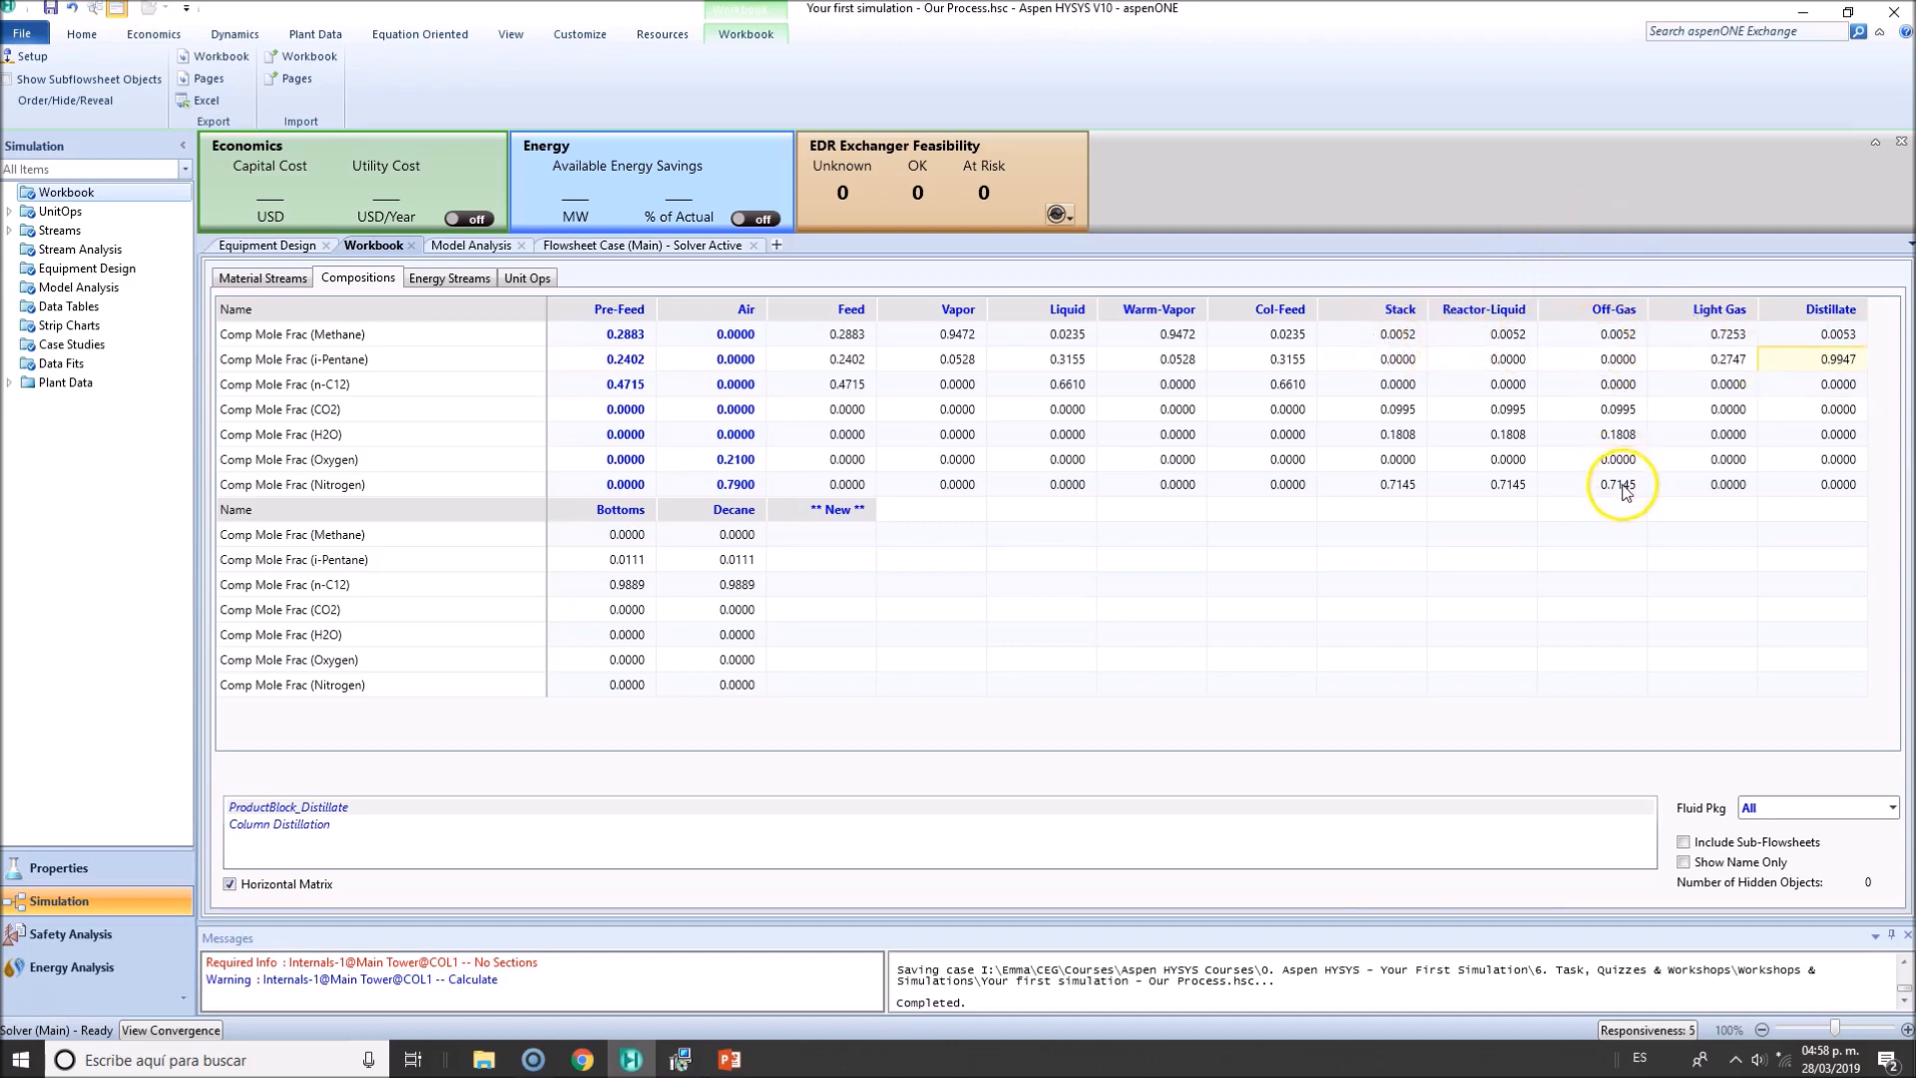
# Check the Stack water fraction, review the Mecha-Work heat flow on Energy Streams, then show Unit Ops
pyautogui.click(1612, 483)
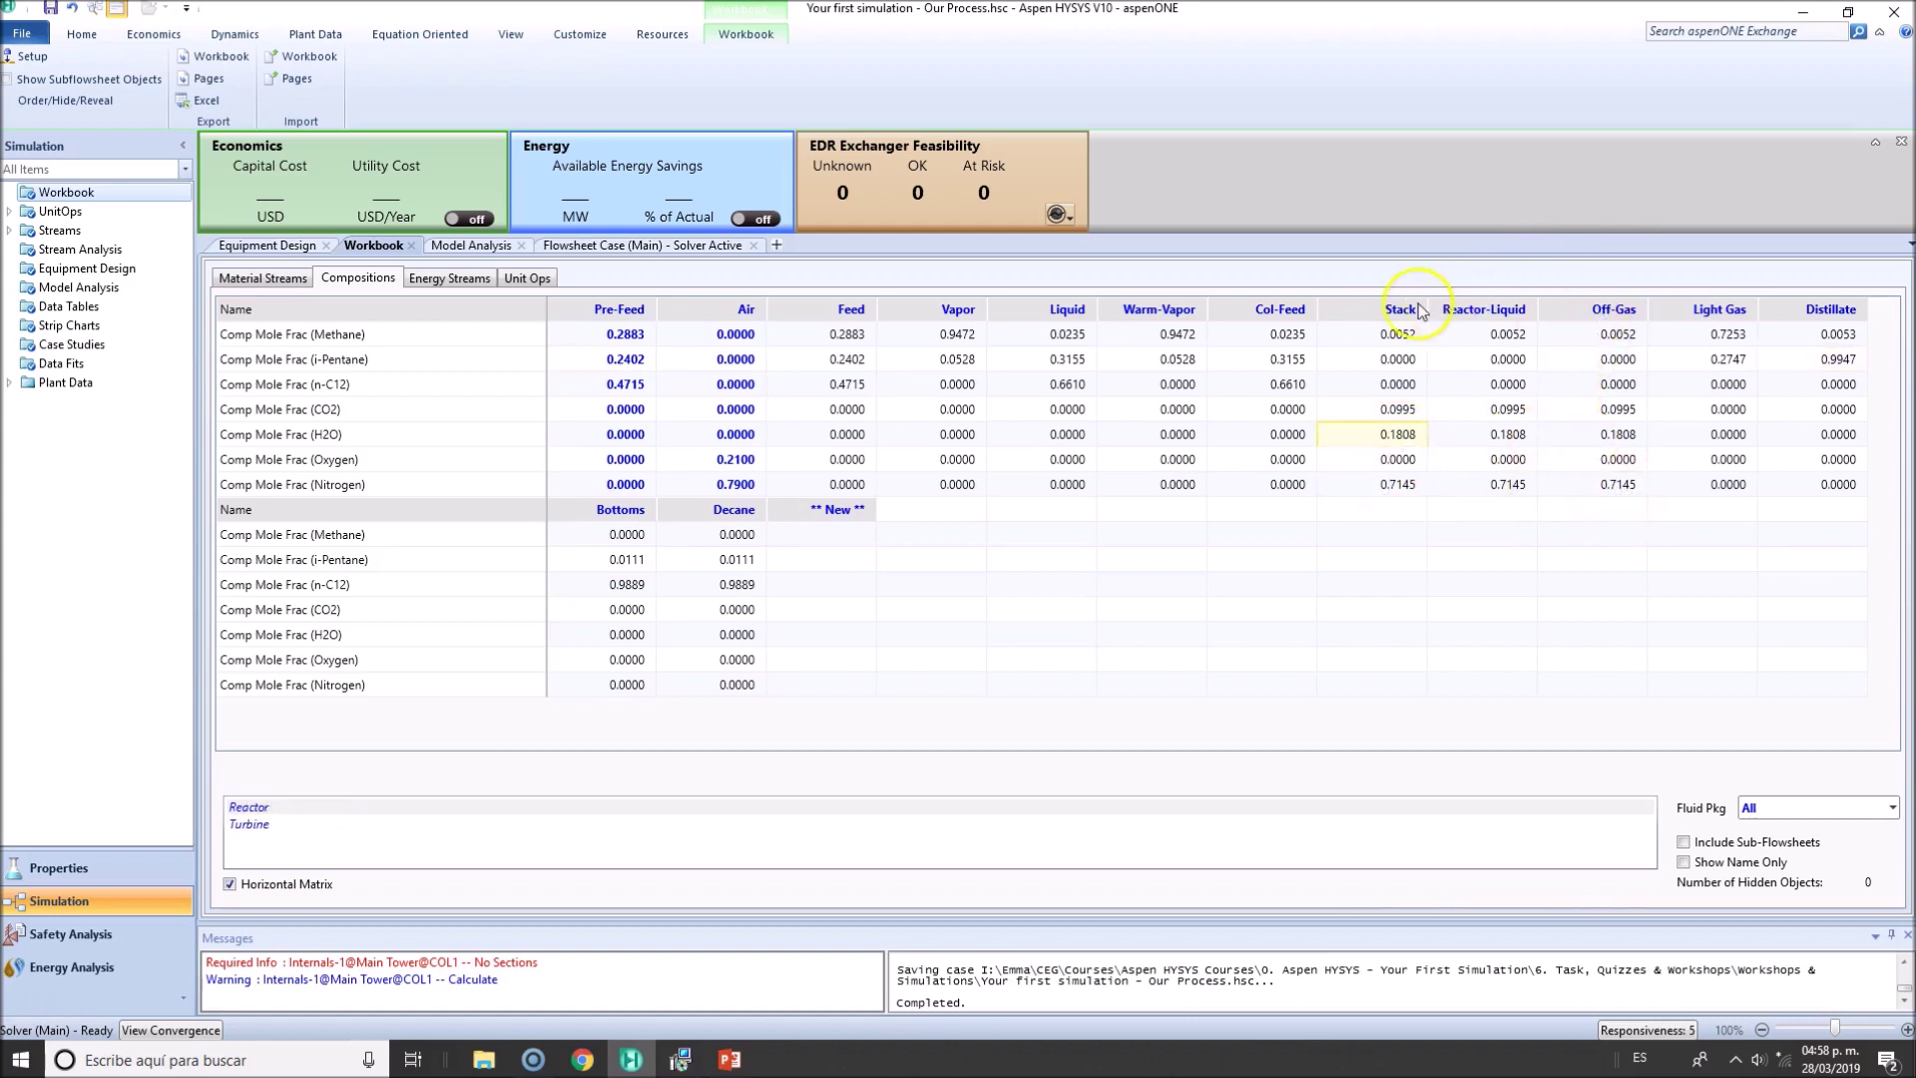
pyautogui.moveTo(1403, 485)
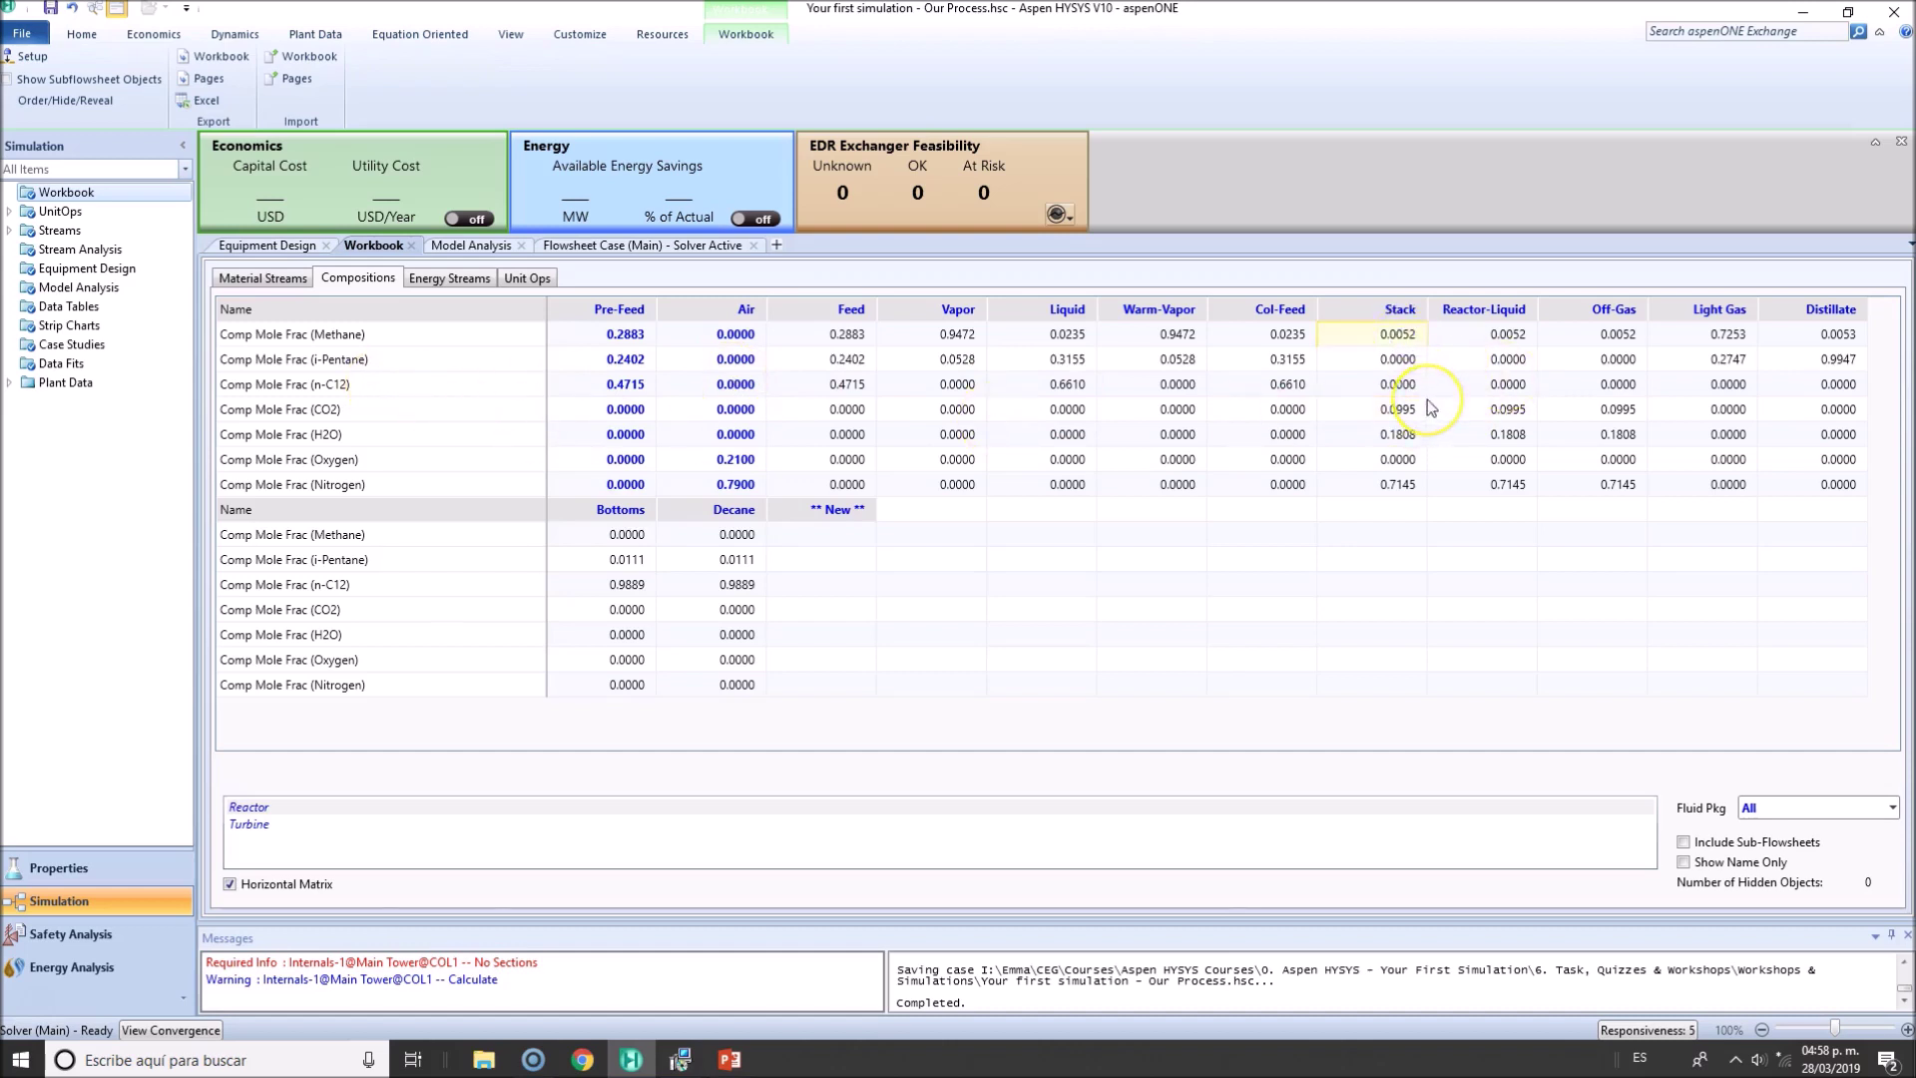
pyautogui.moveTo(1467, 336)
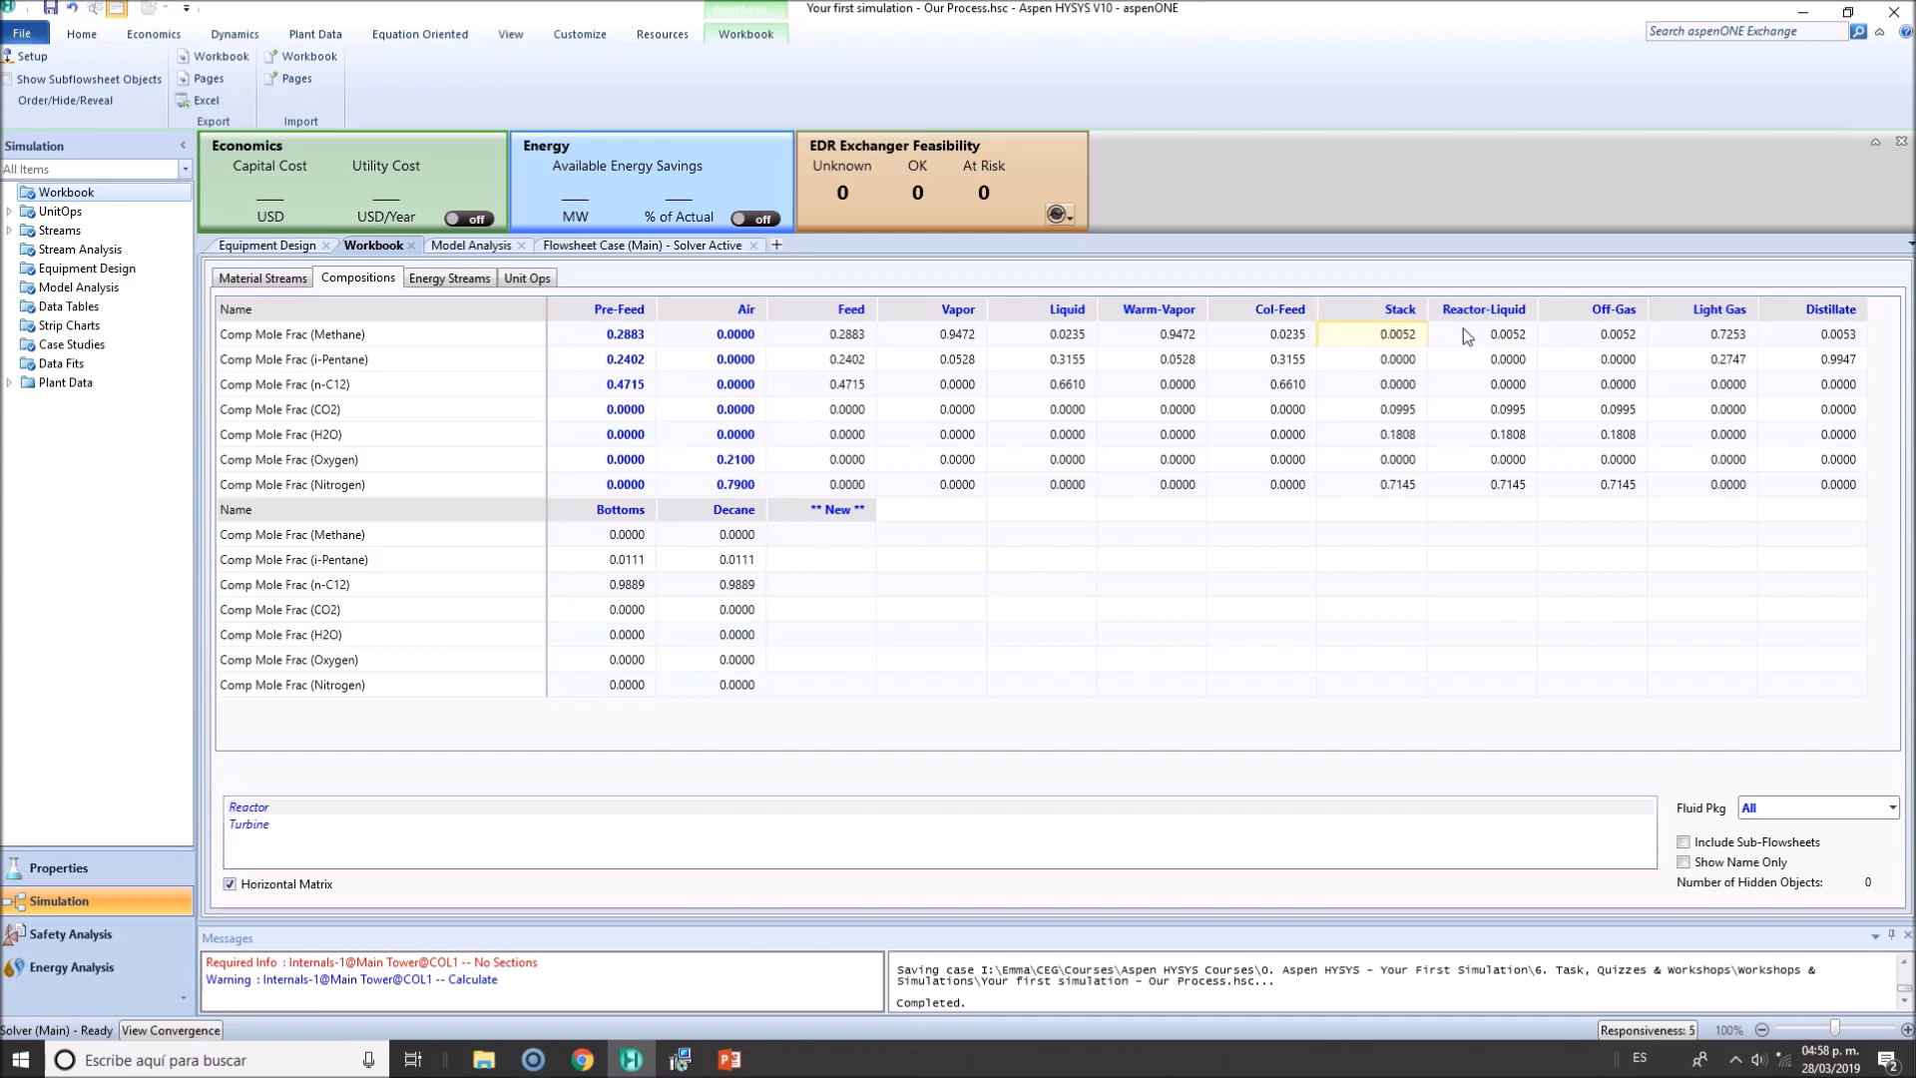
pyautogui.moveTo(497, 333)
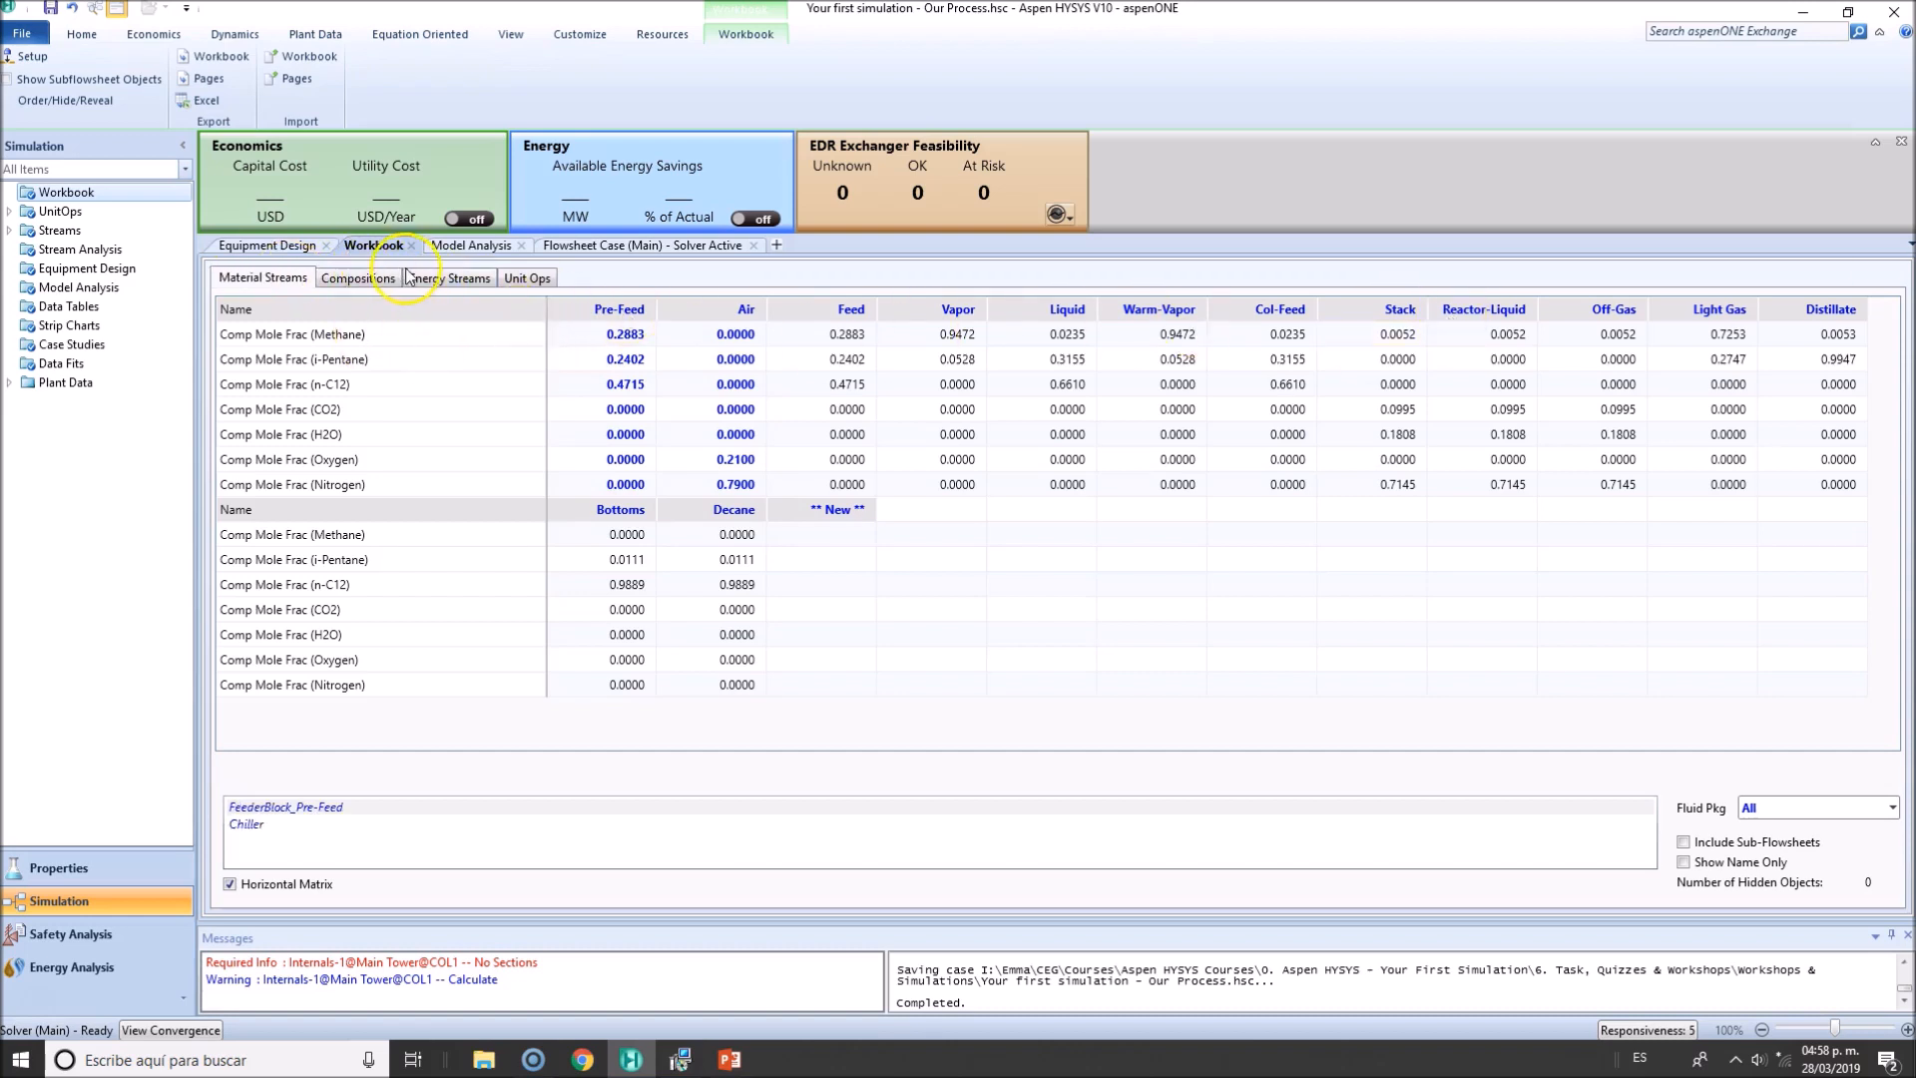
pyautogui.click(449, 278)
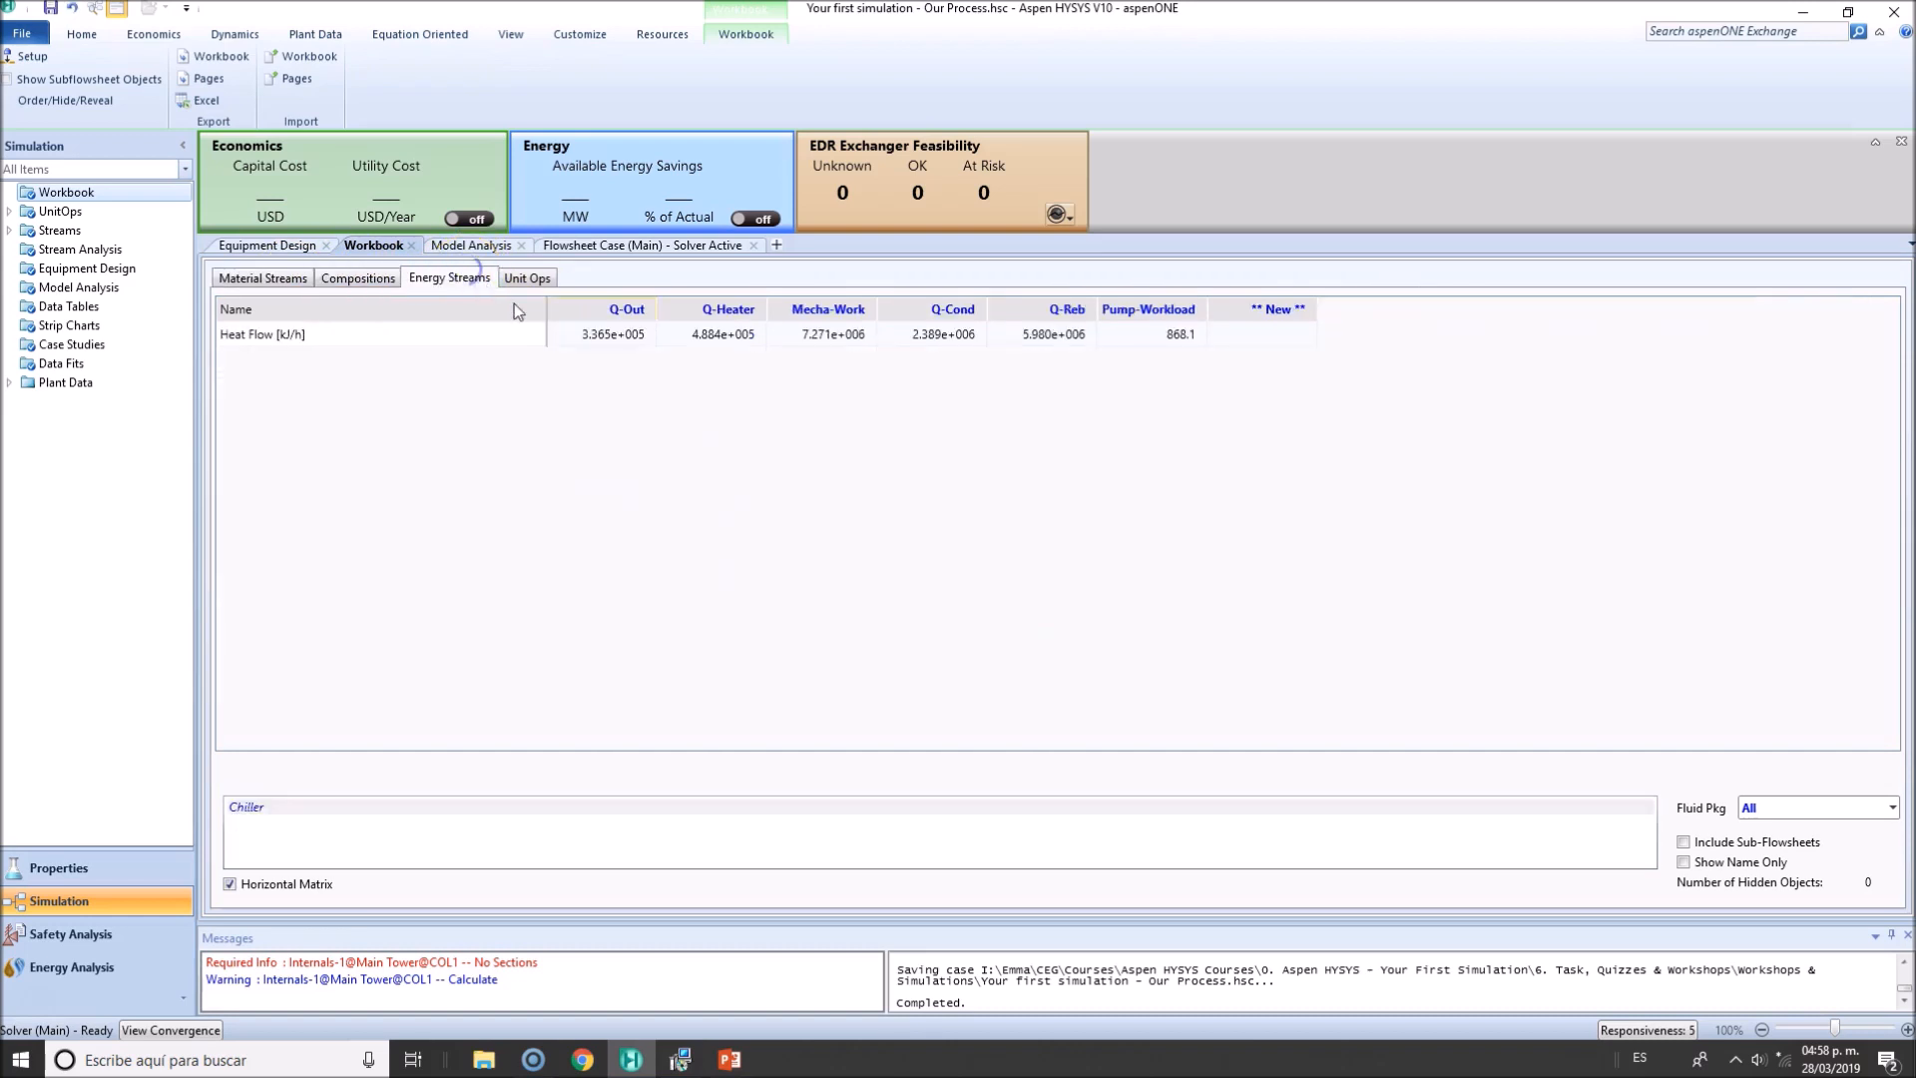
pyautogui.click(1042, 333)
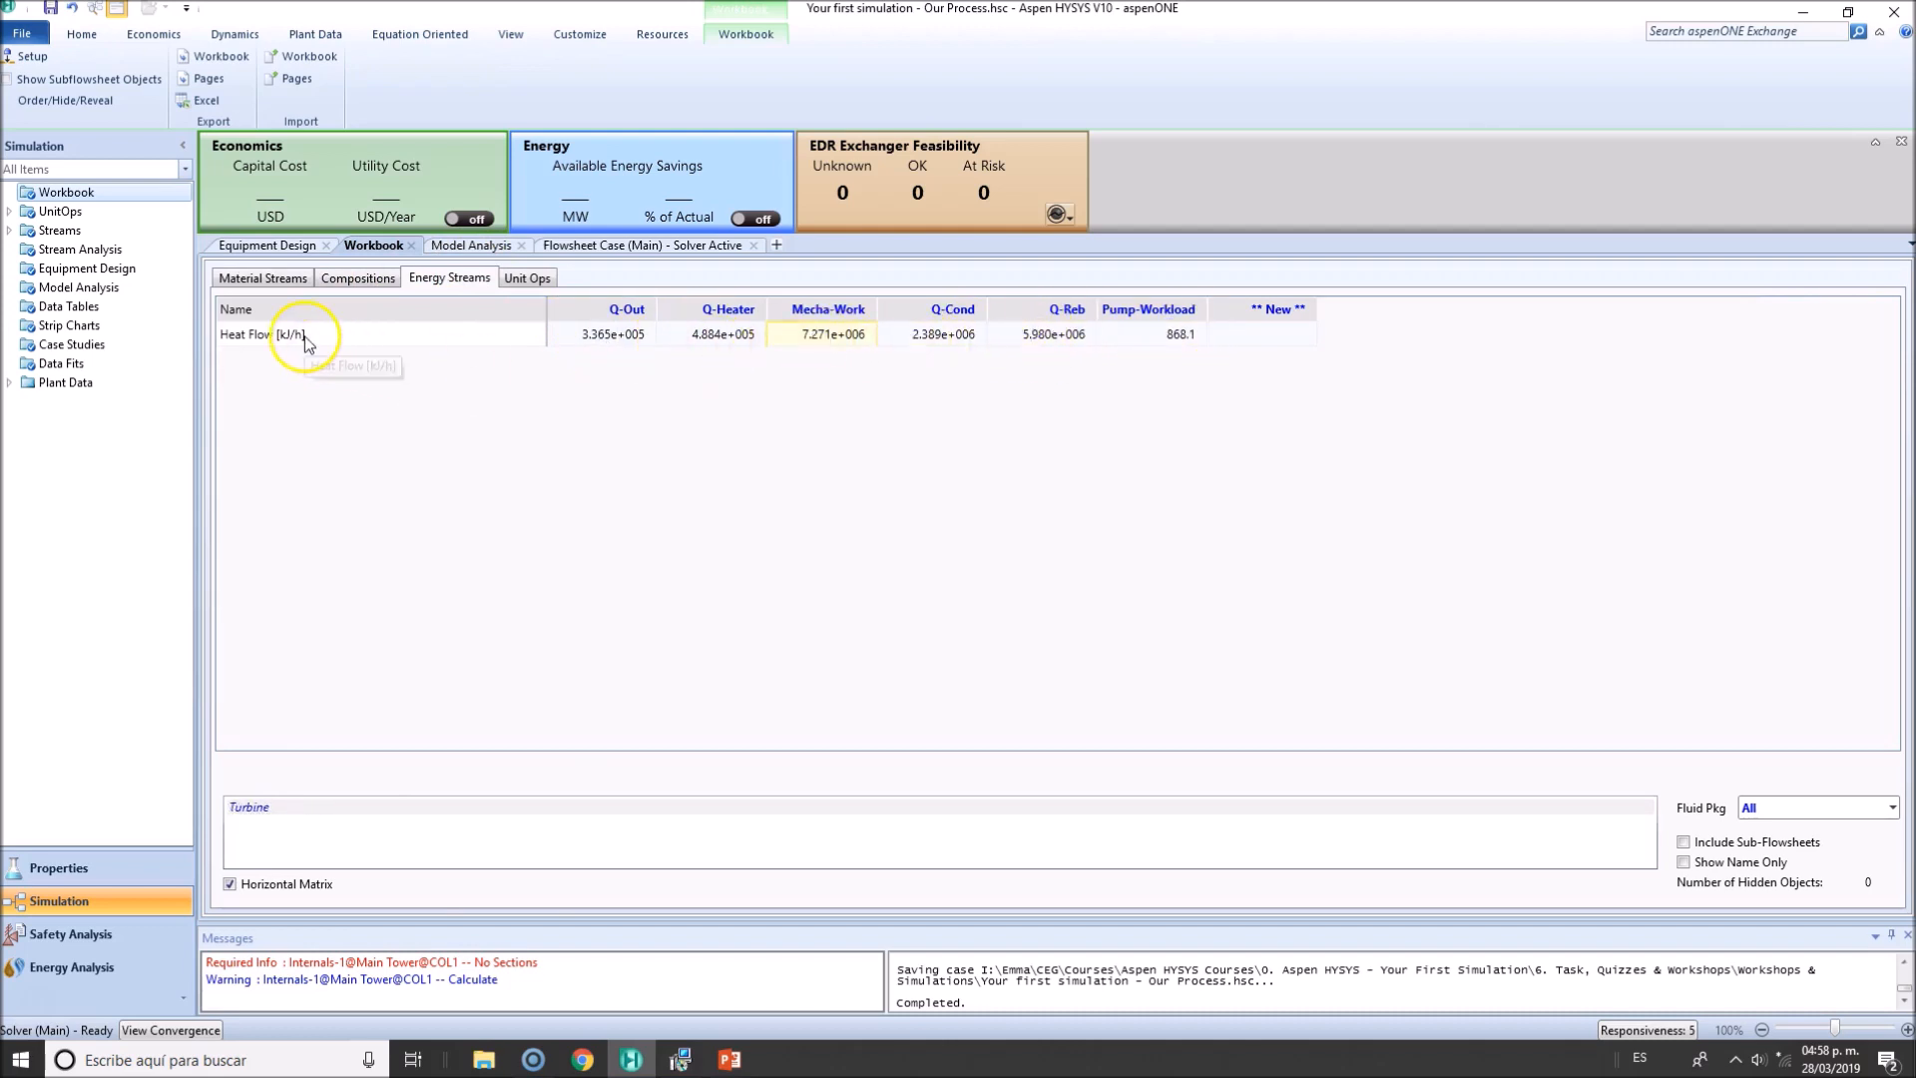
pyautogui.click(527, 277)
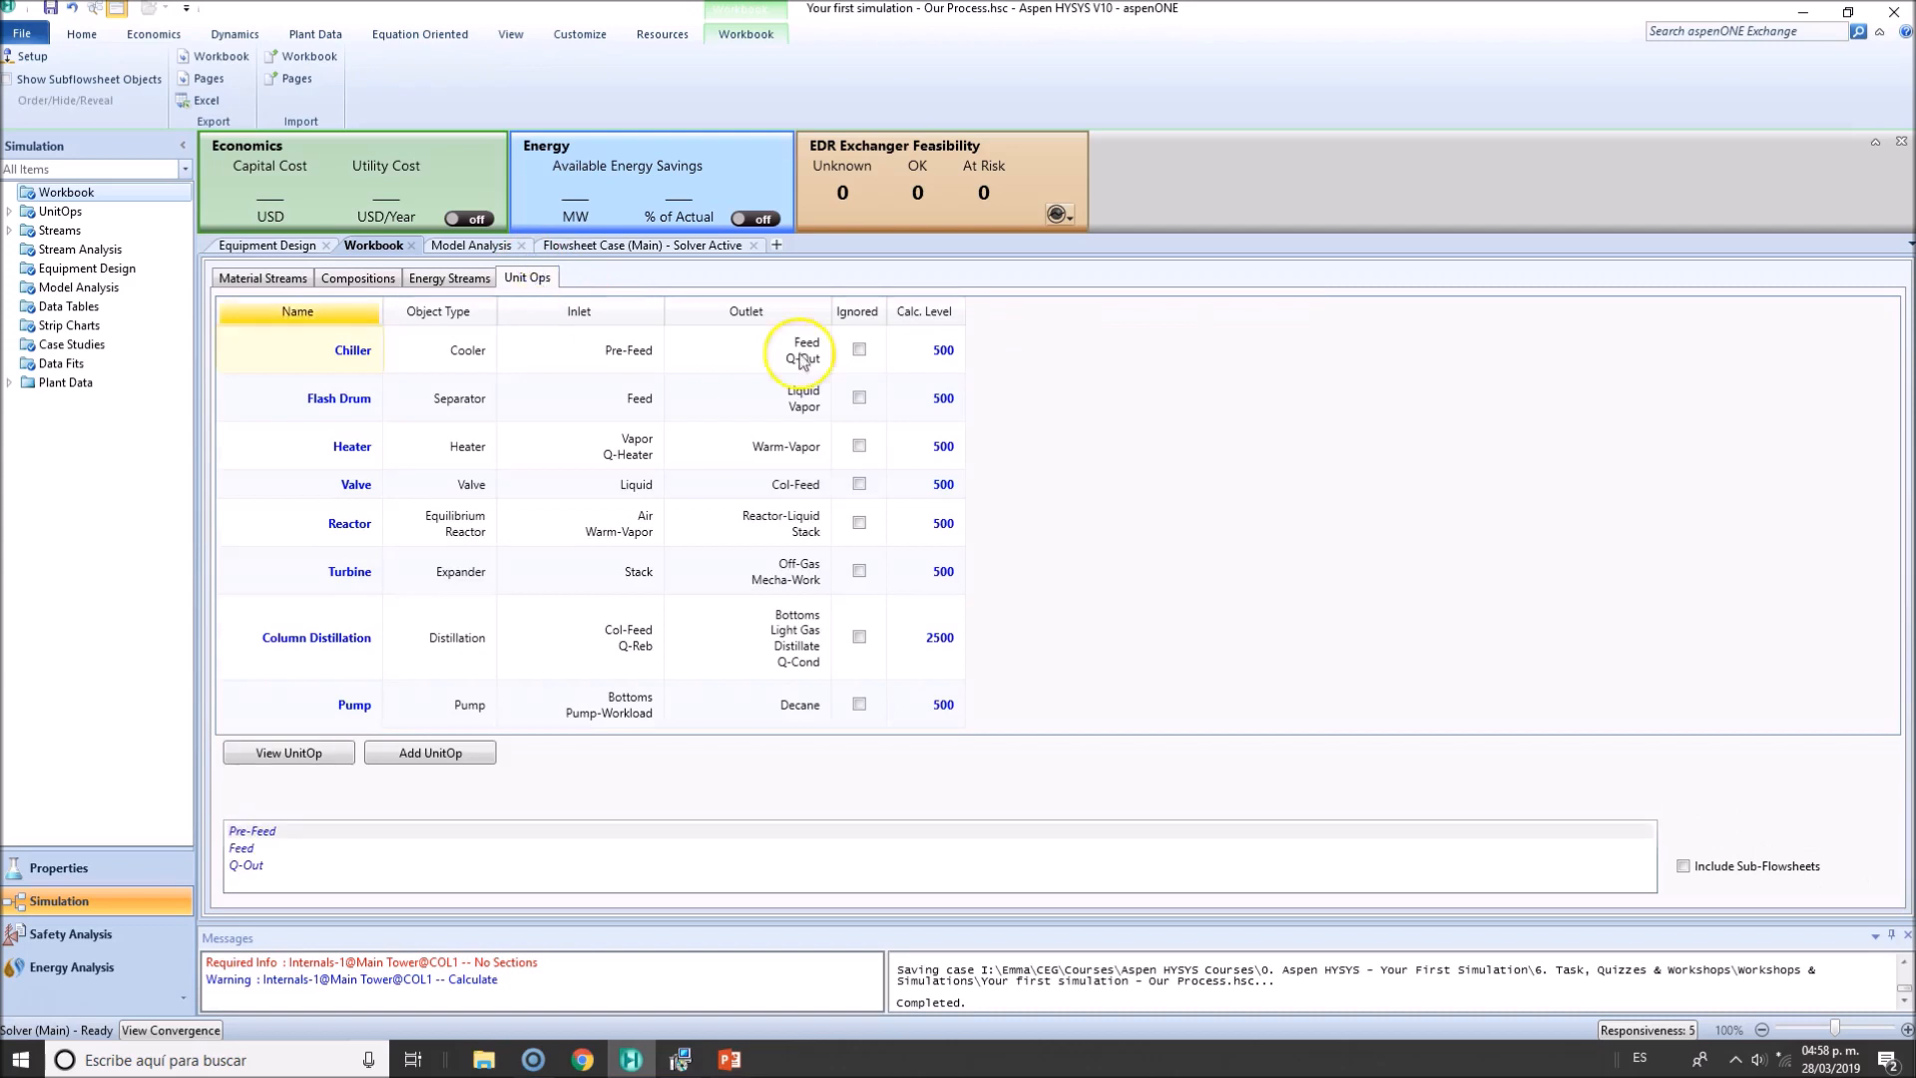